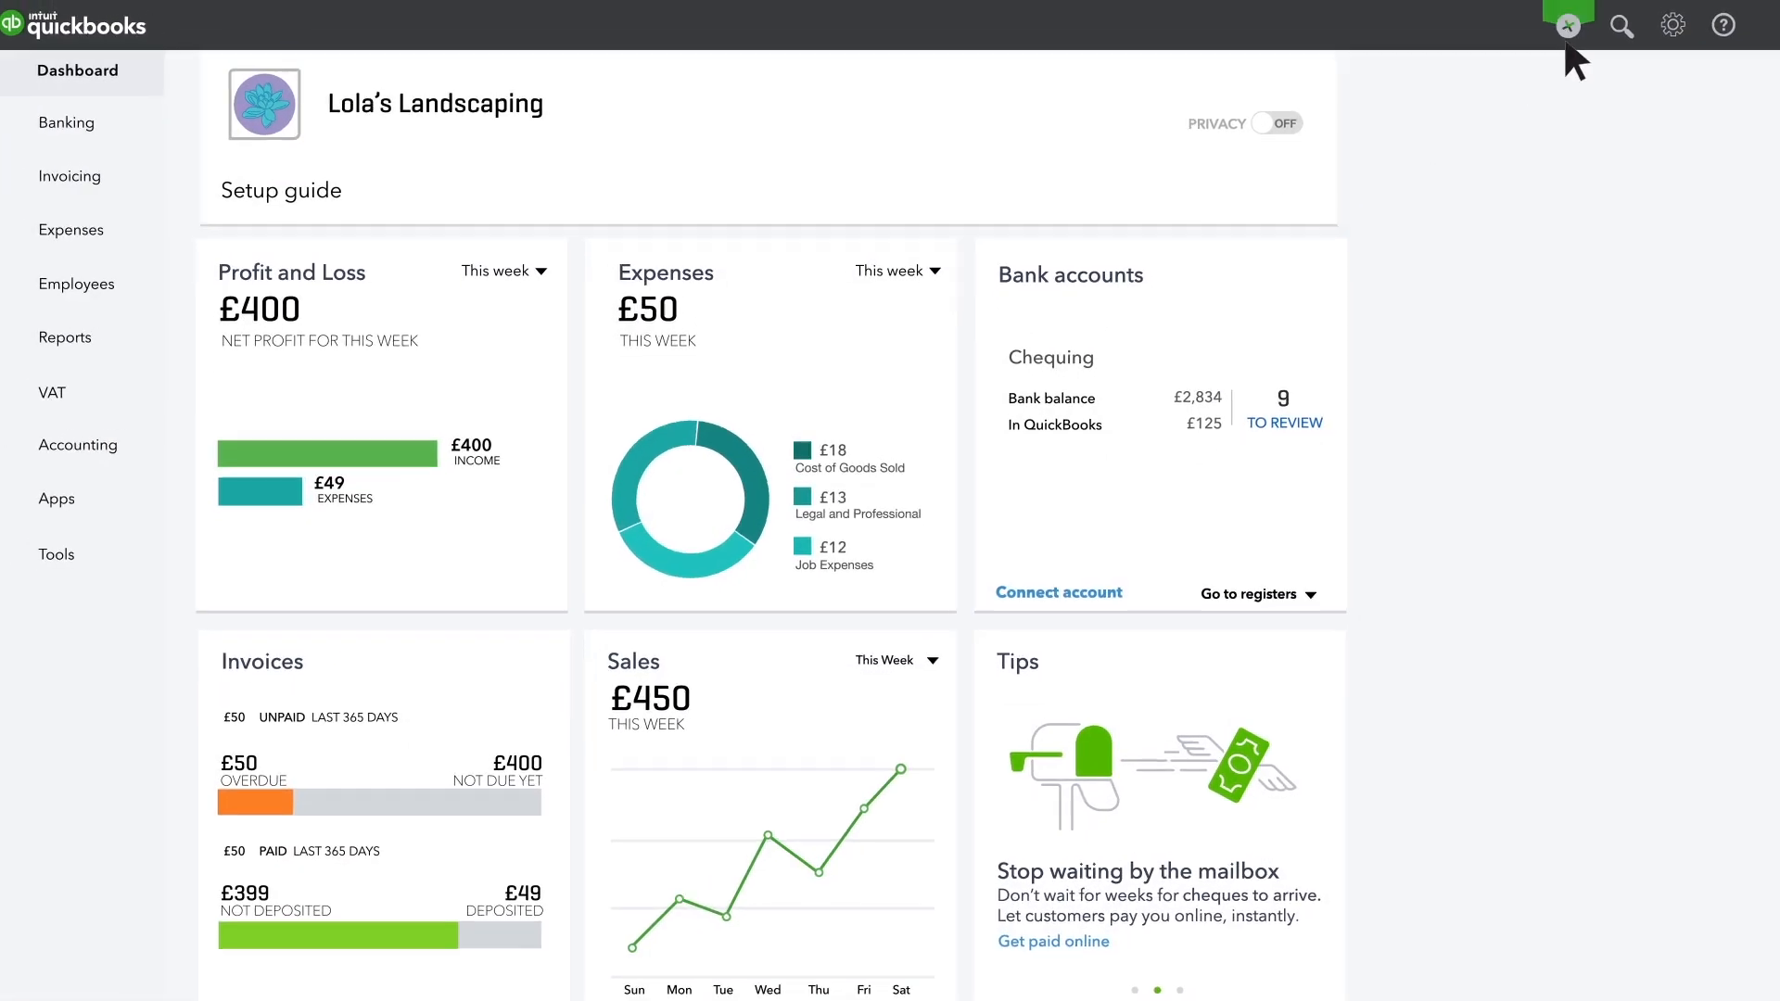
Start a new Refund Receipt from the Create menu under Customers
click(1568, 24)
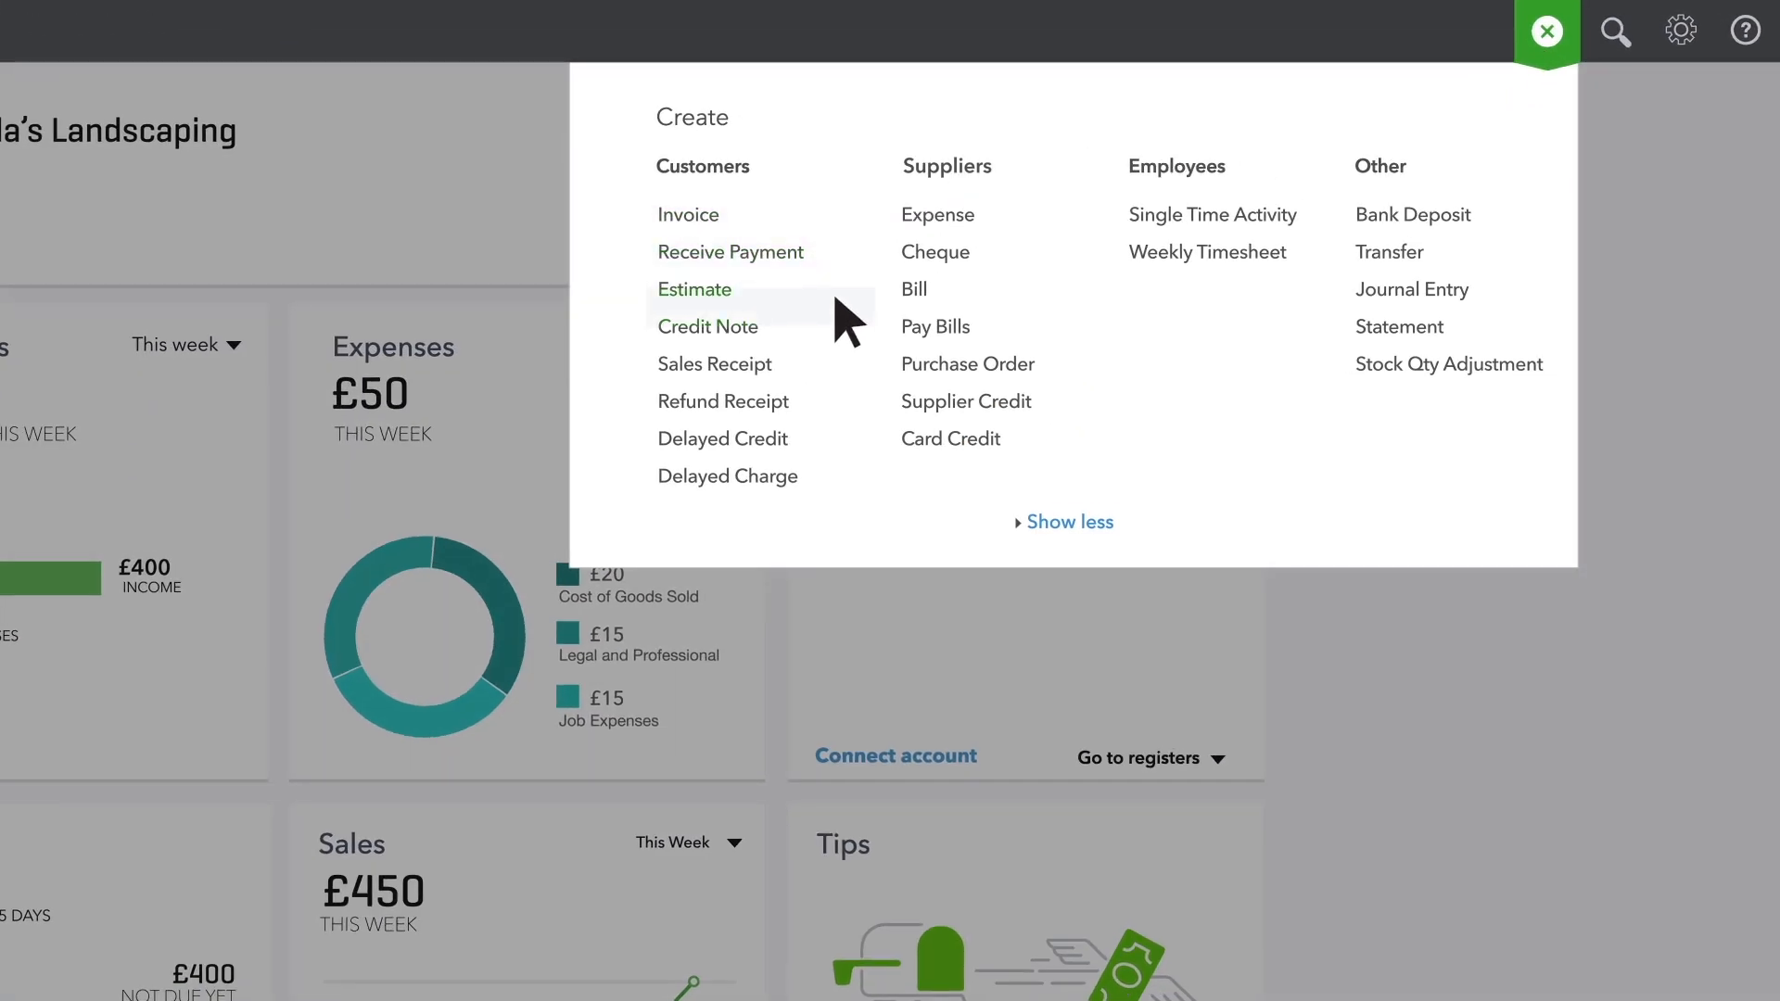
click(723, 400)
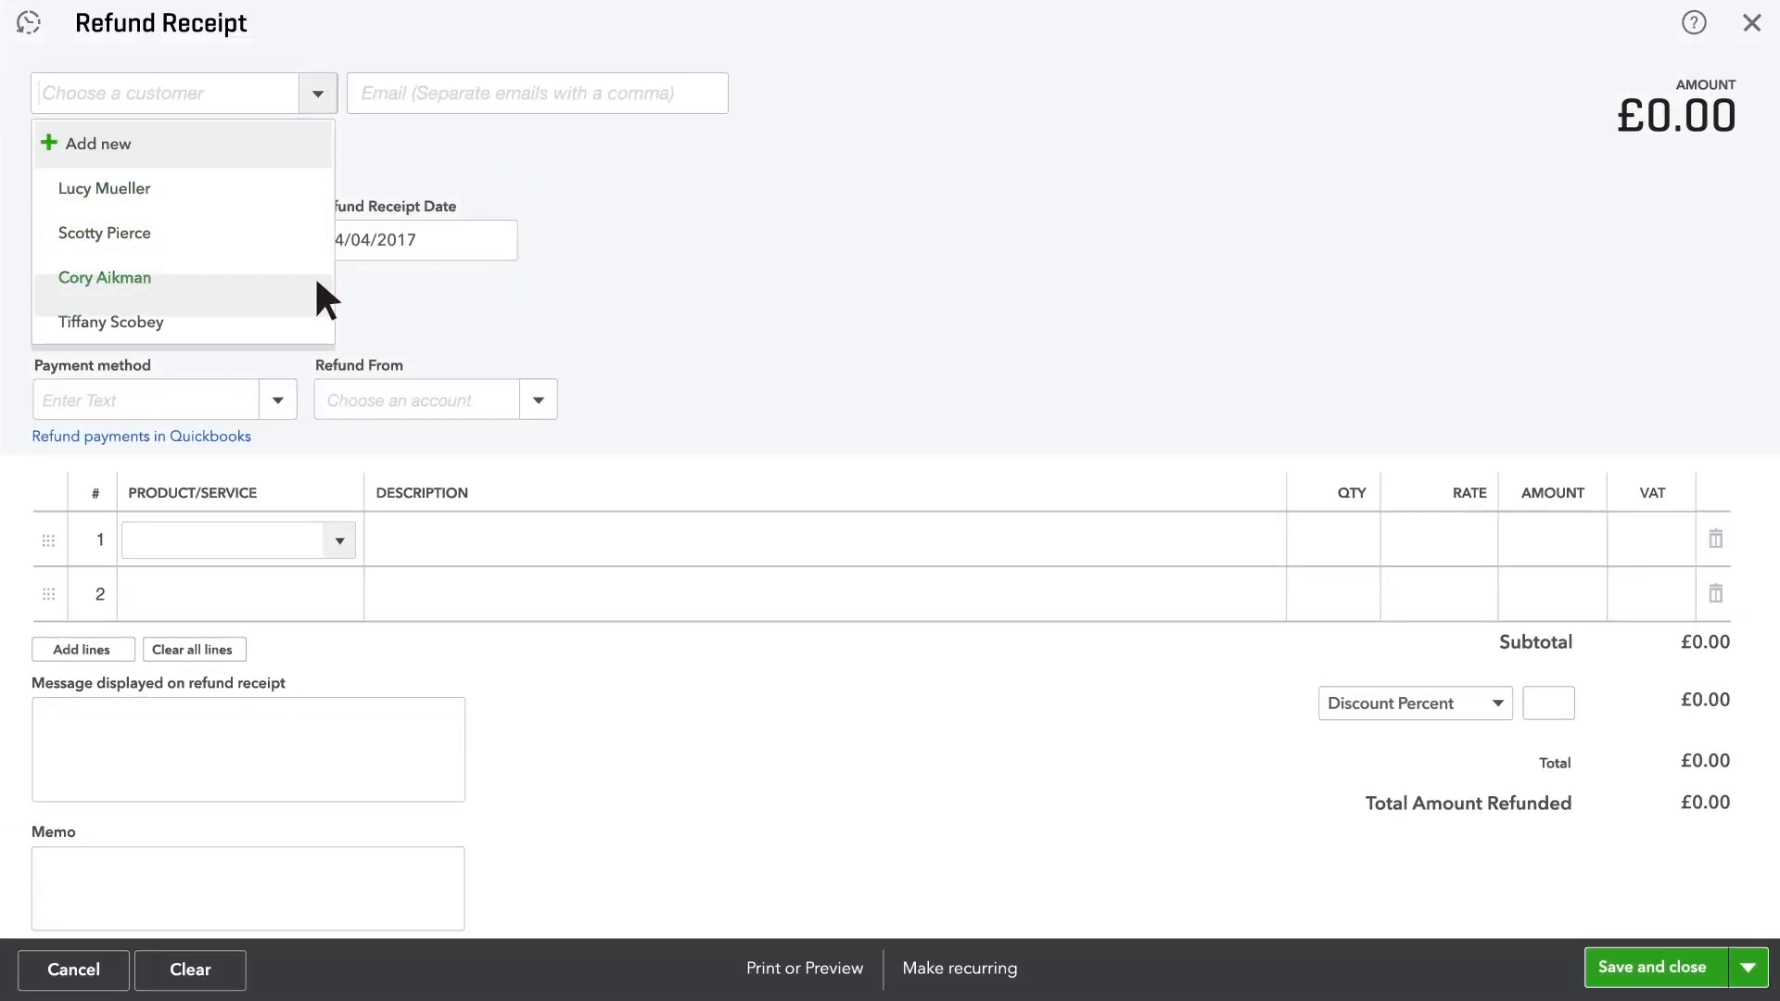
click(111, 322)
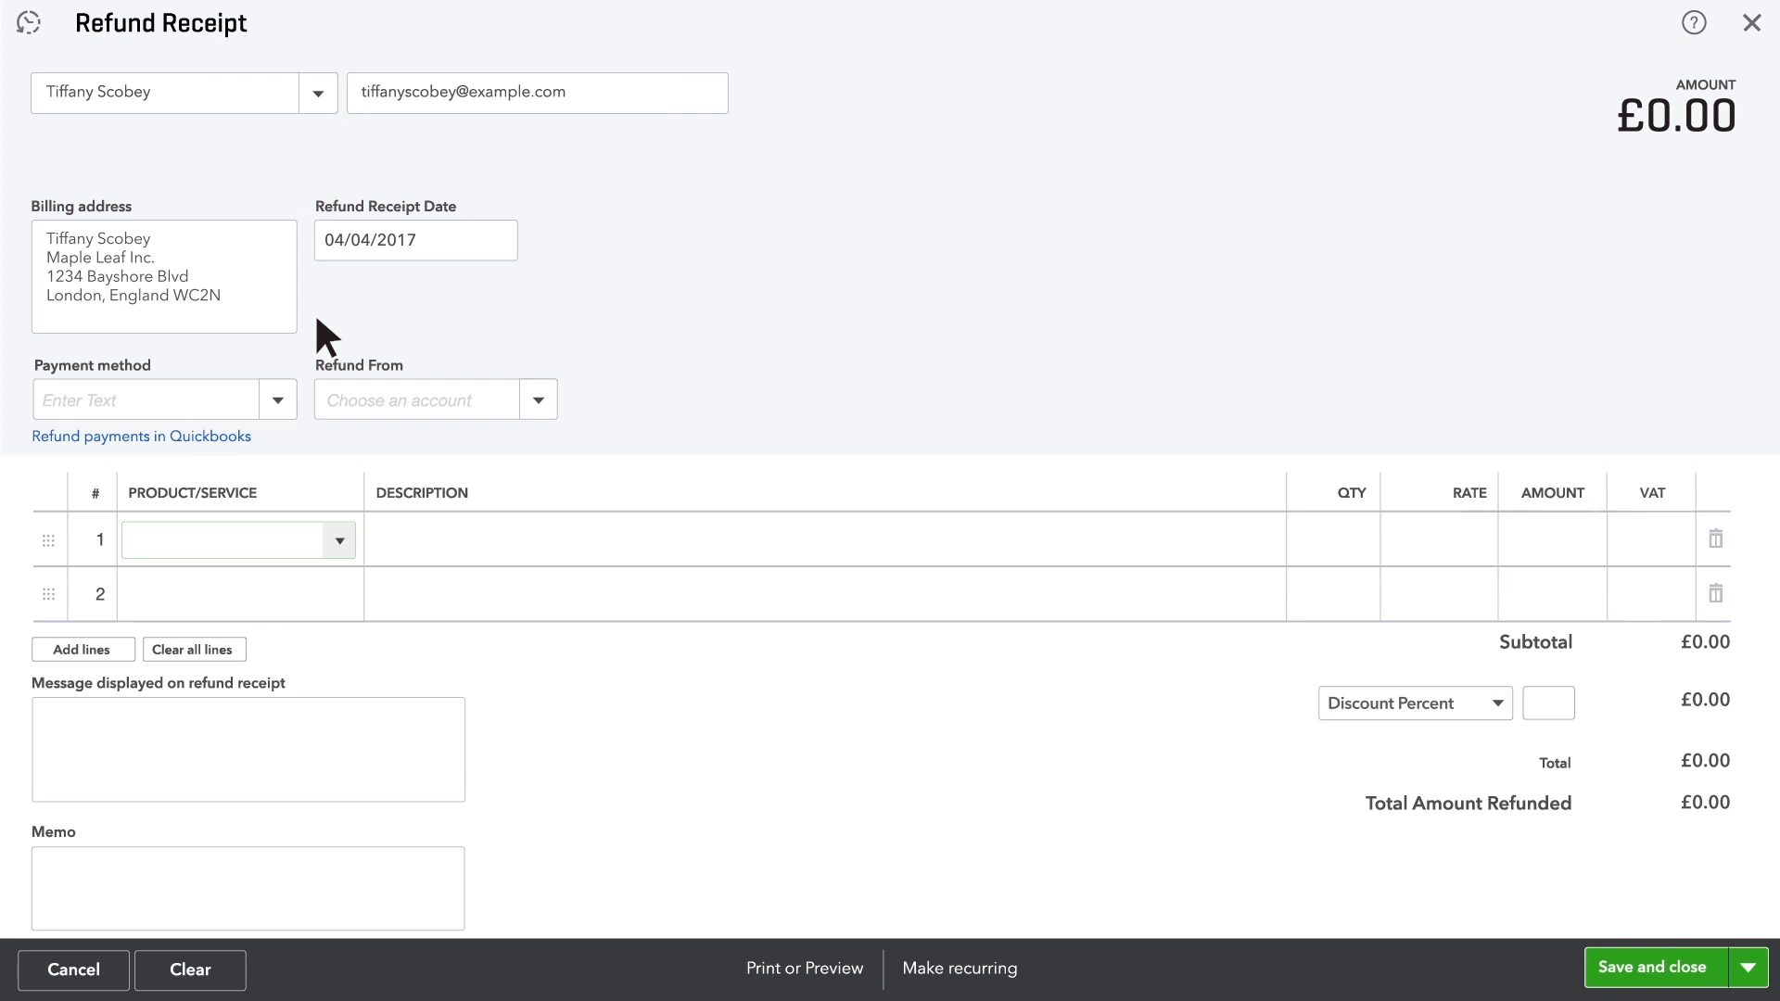
click(279, 398)
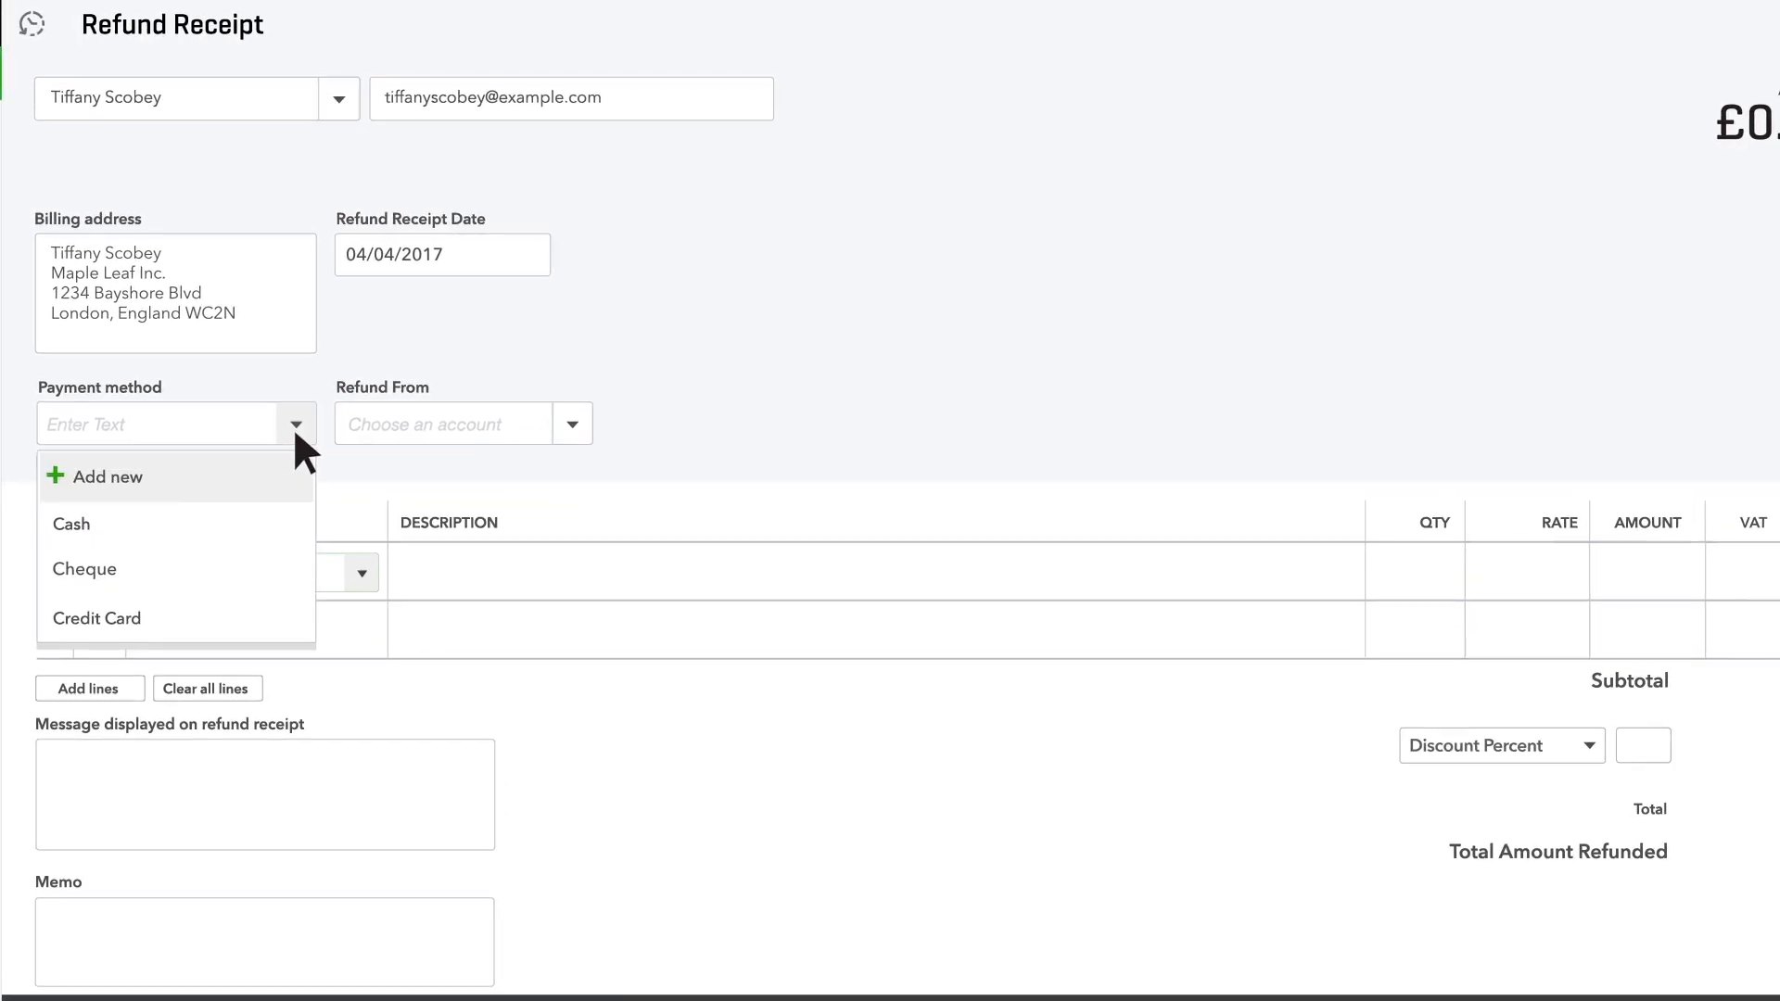
mouse_move(85, 570)
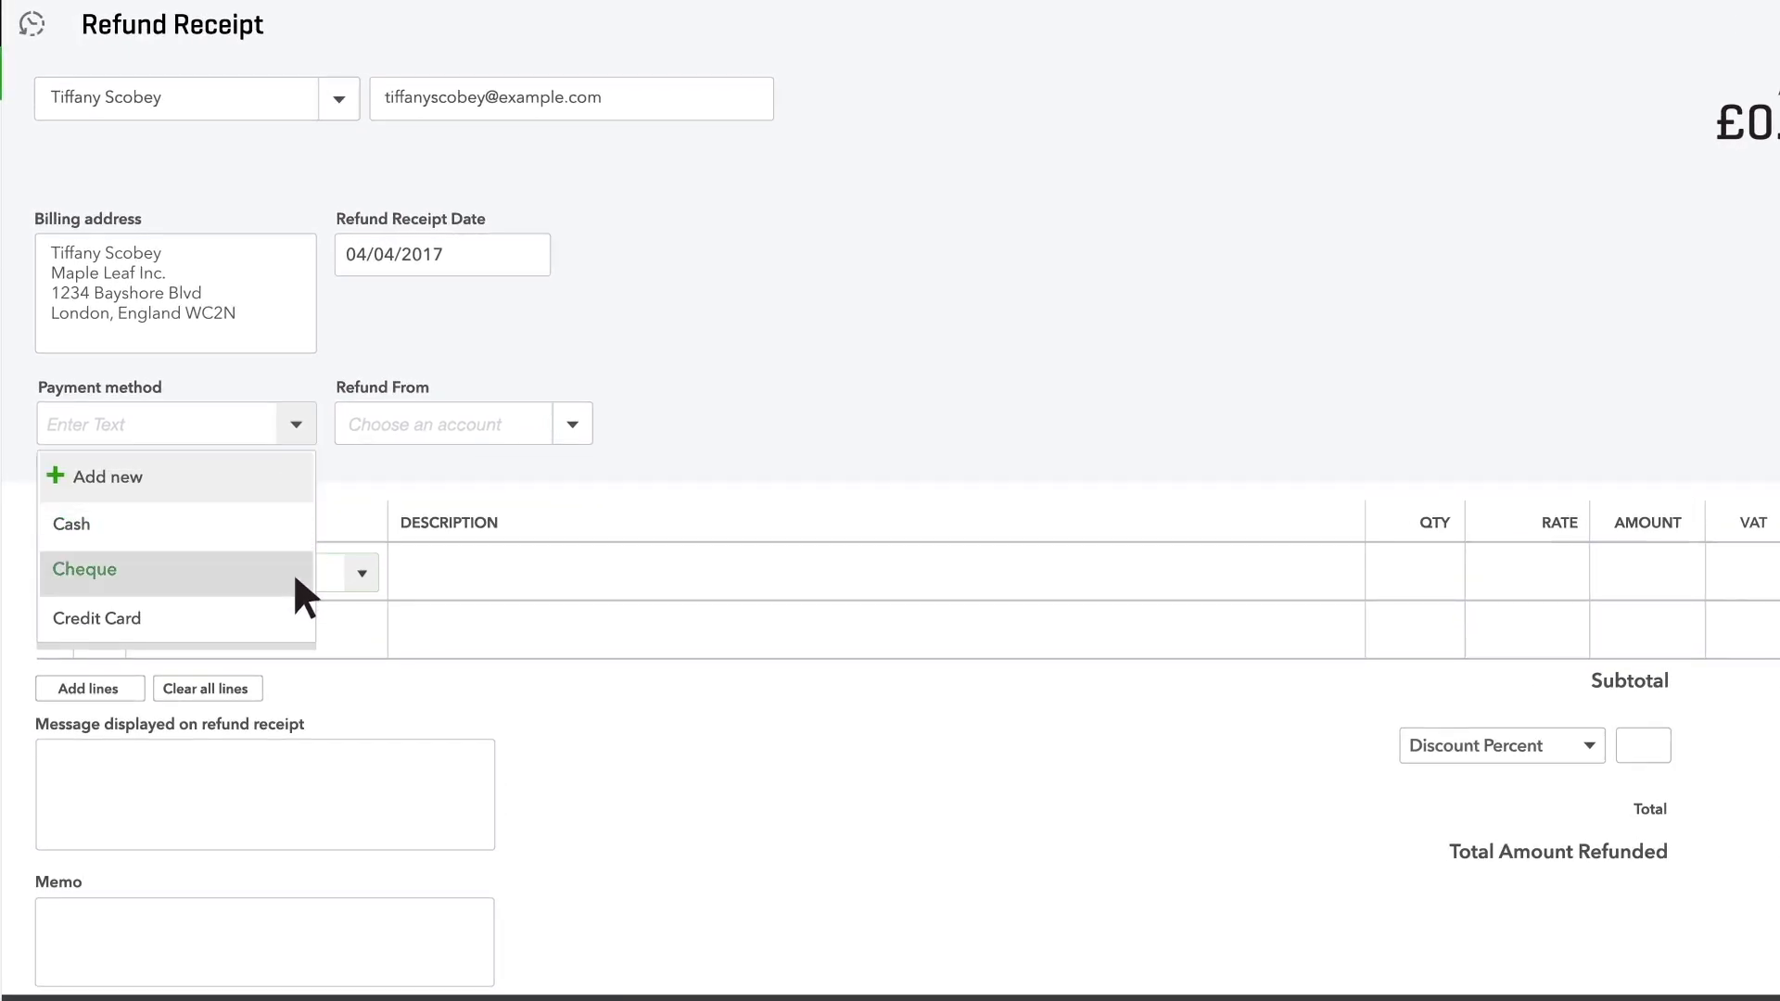
click(86, 569)
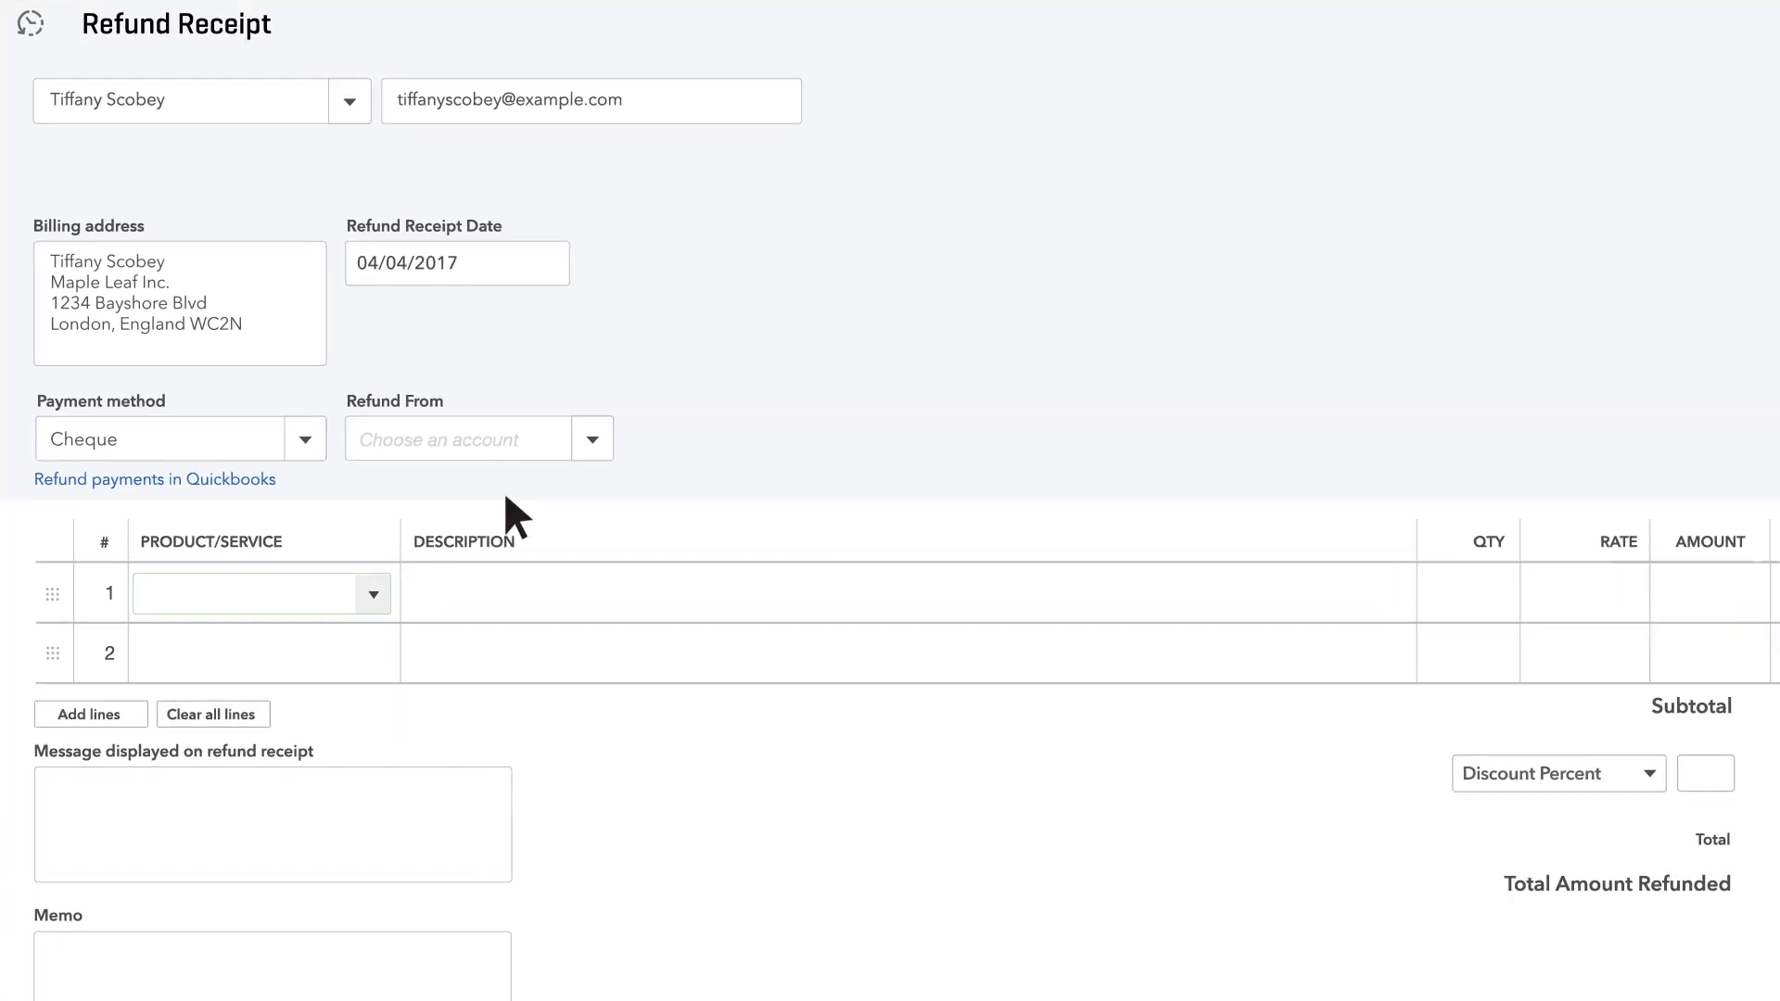
click(594, 437)
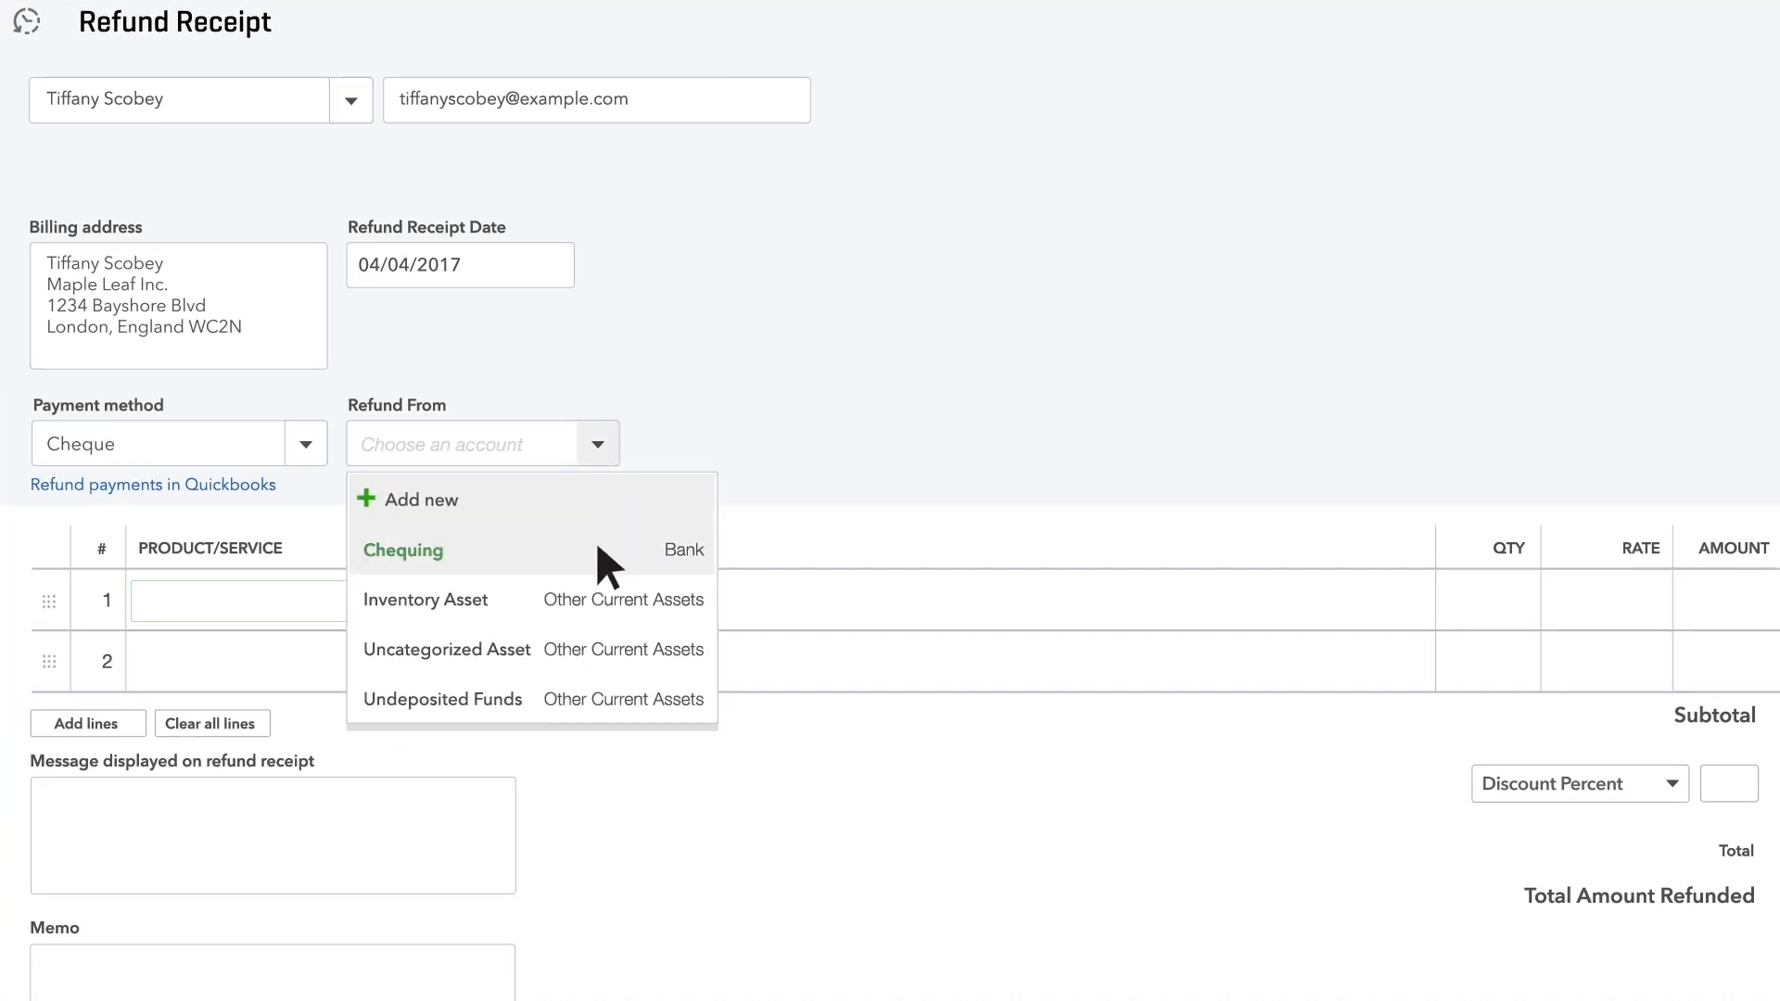
click(405, 550)
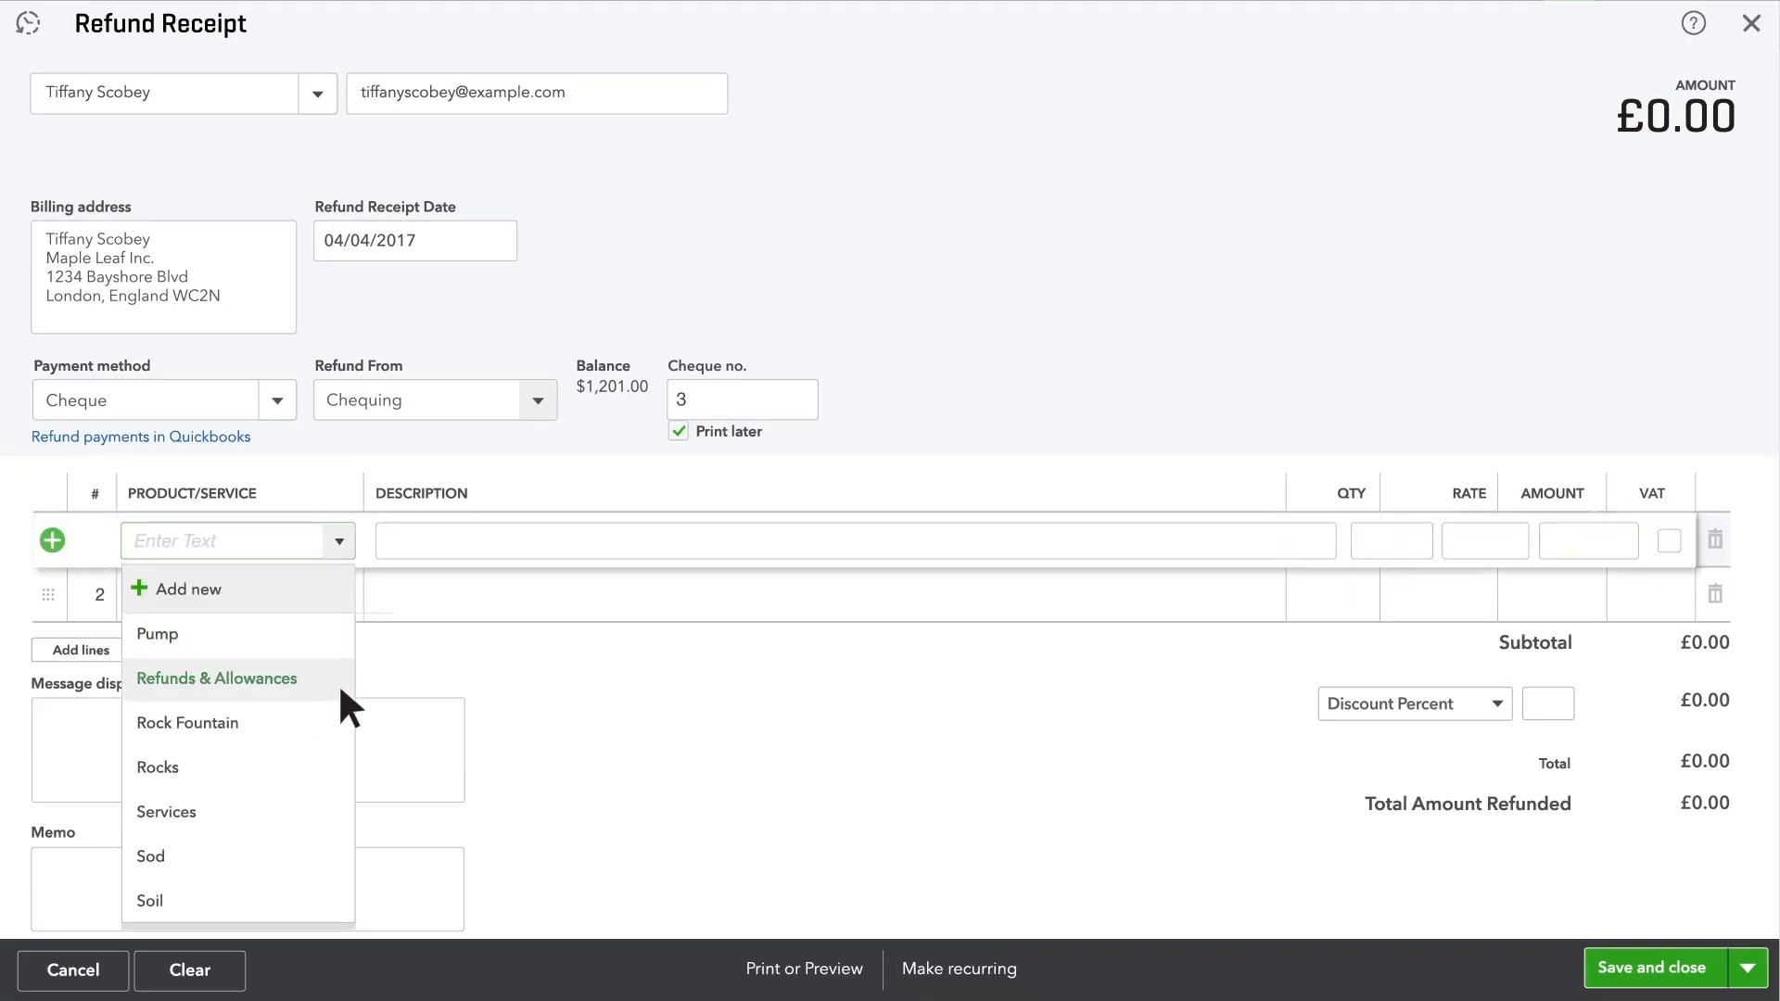
mouse_move(187, 723)
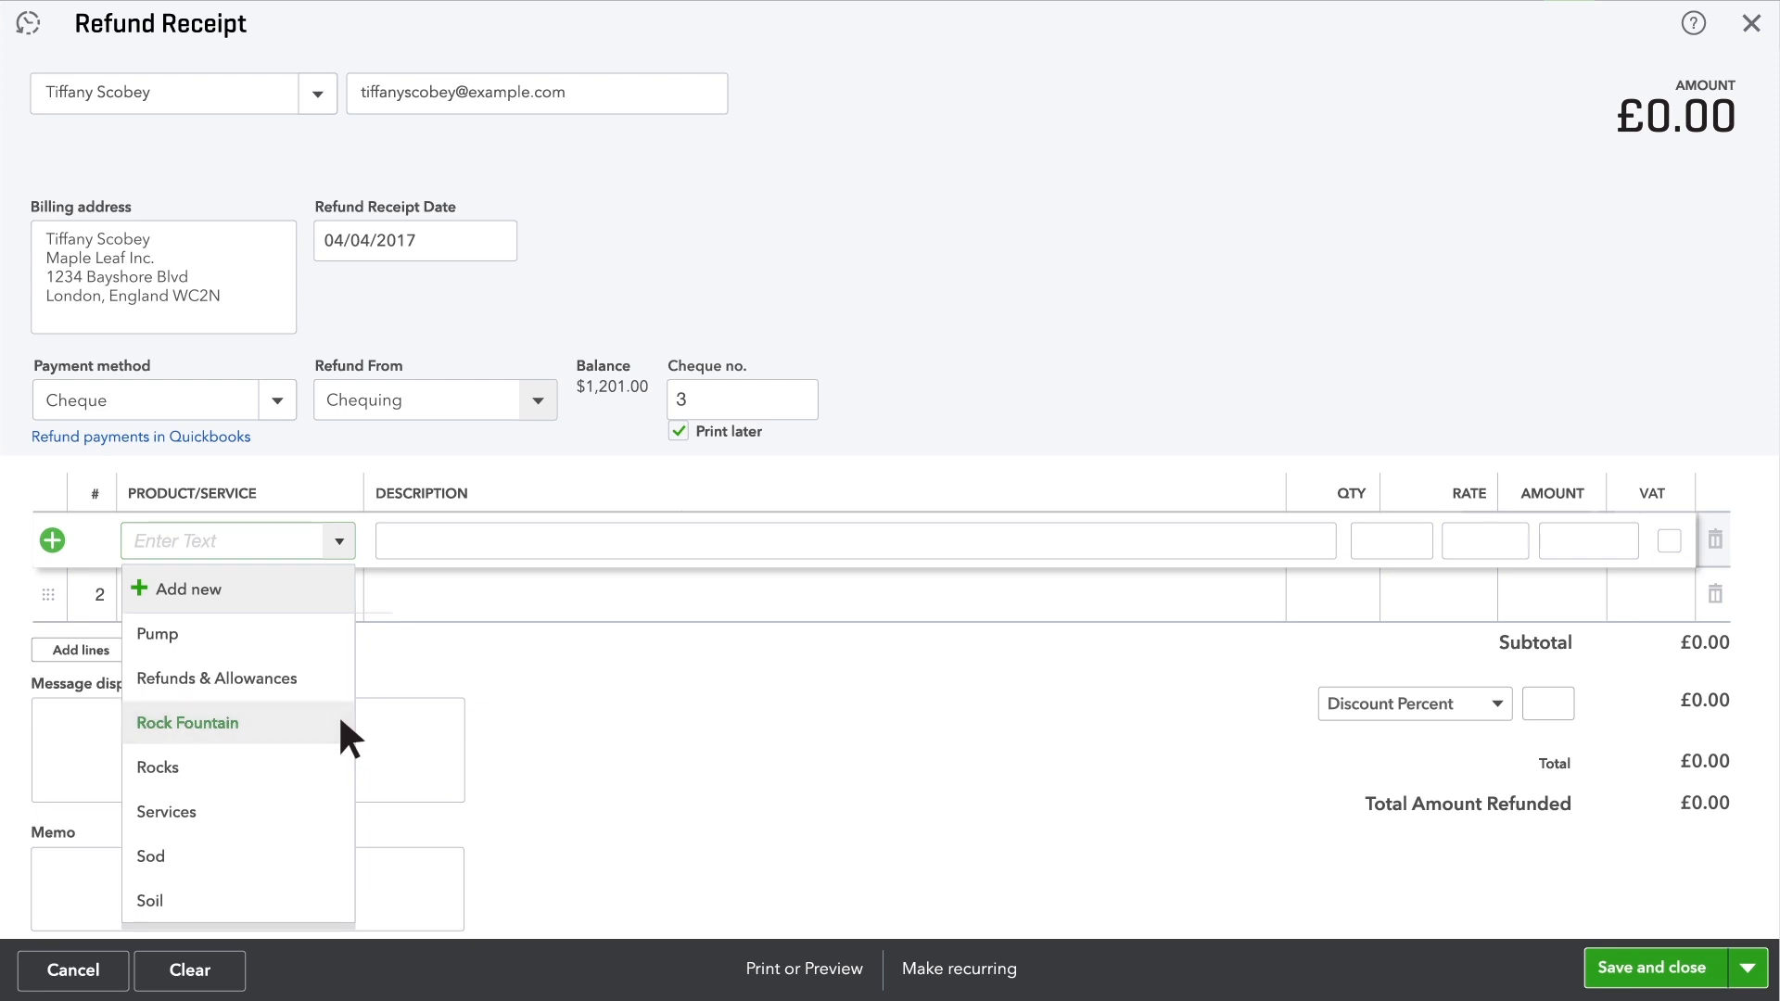
Add Rock Fountain as the first line, bringing the refund total to £275.00
click(187, 724)
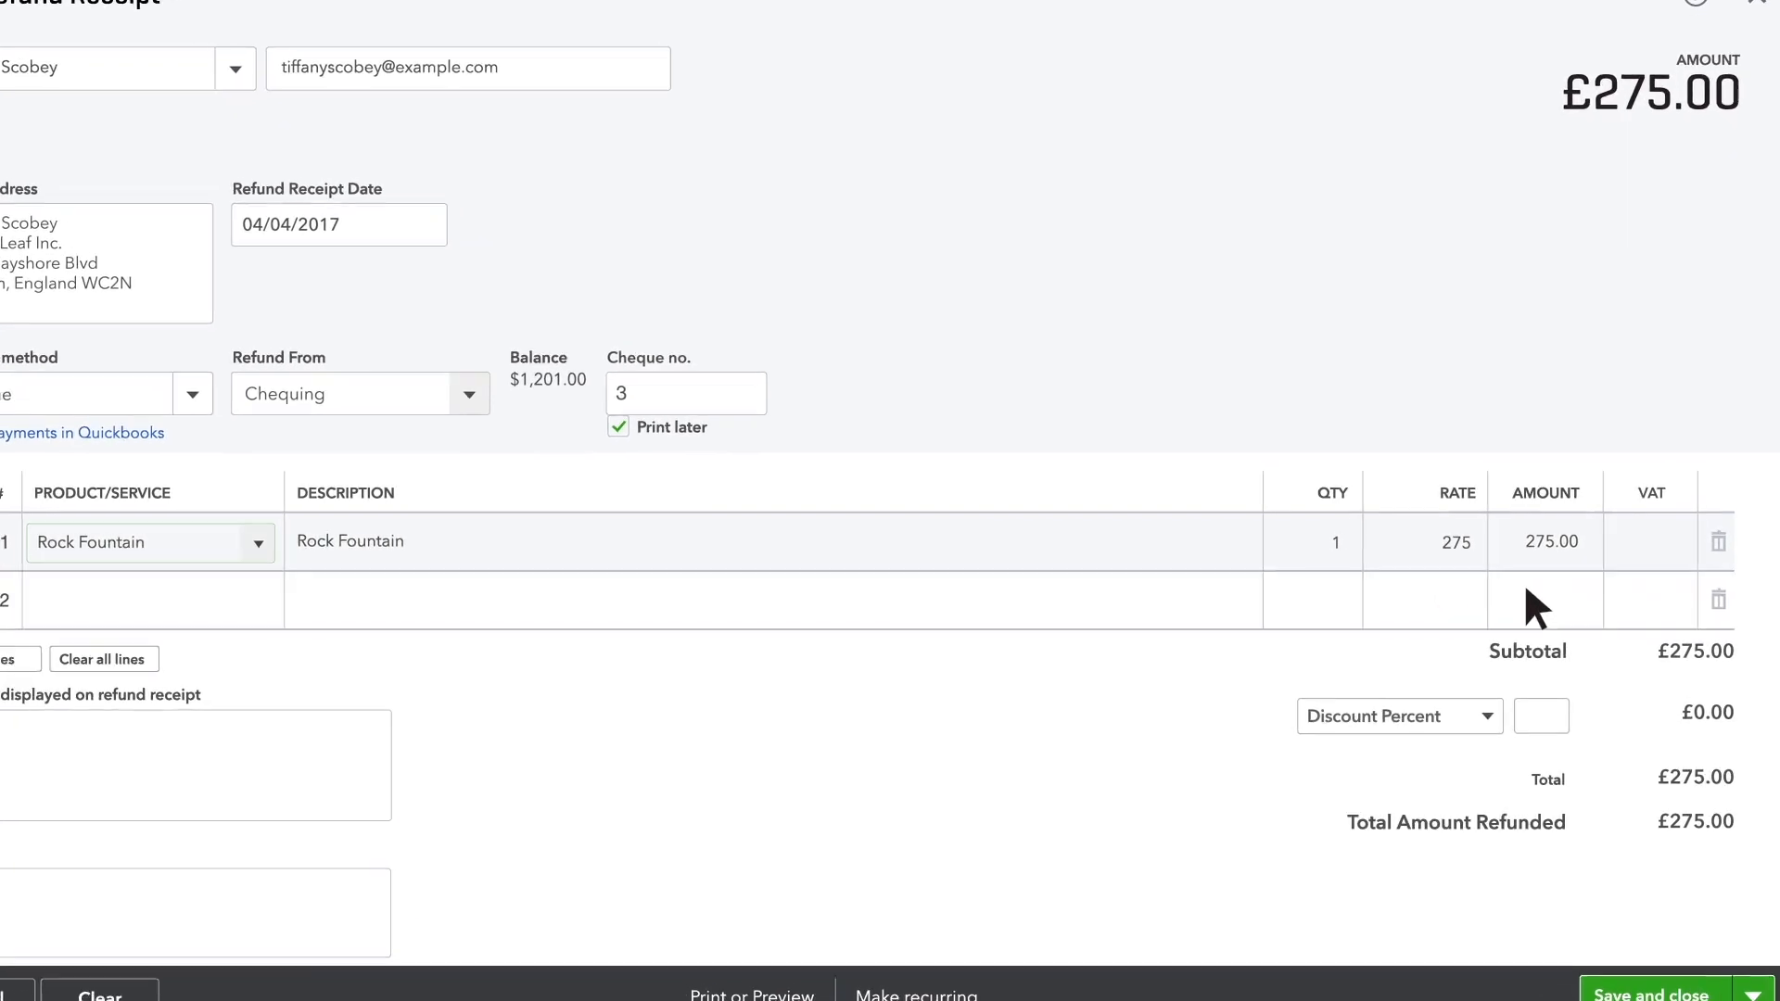
click(1547, 542)
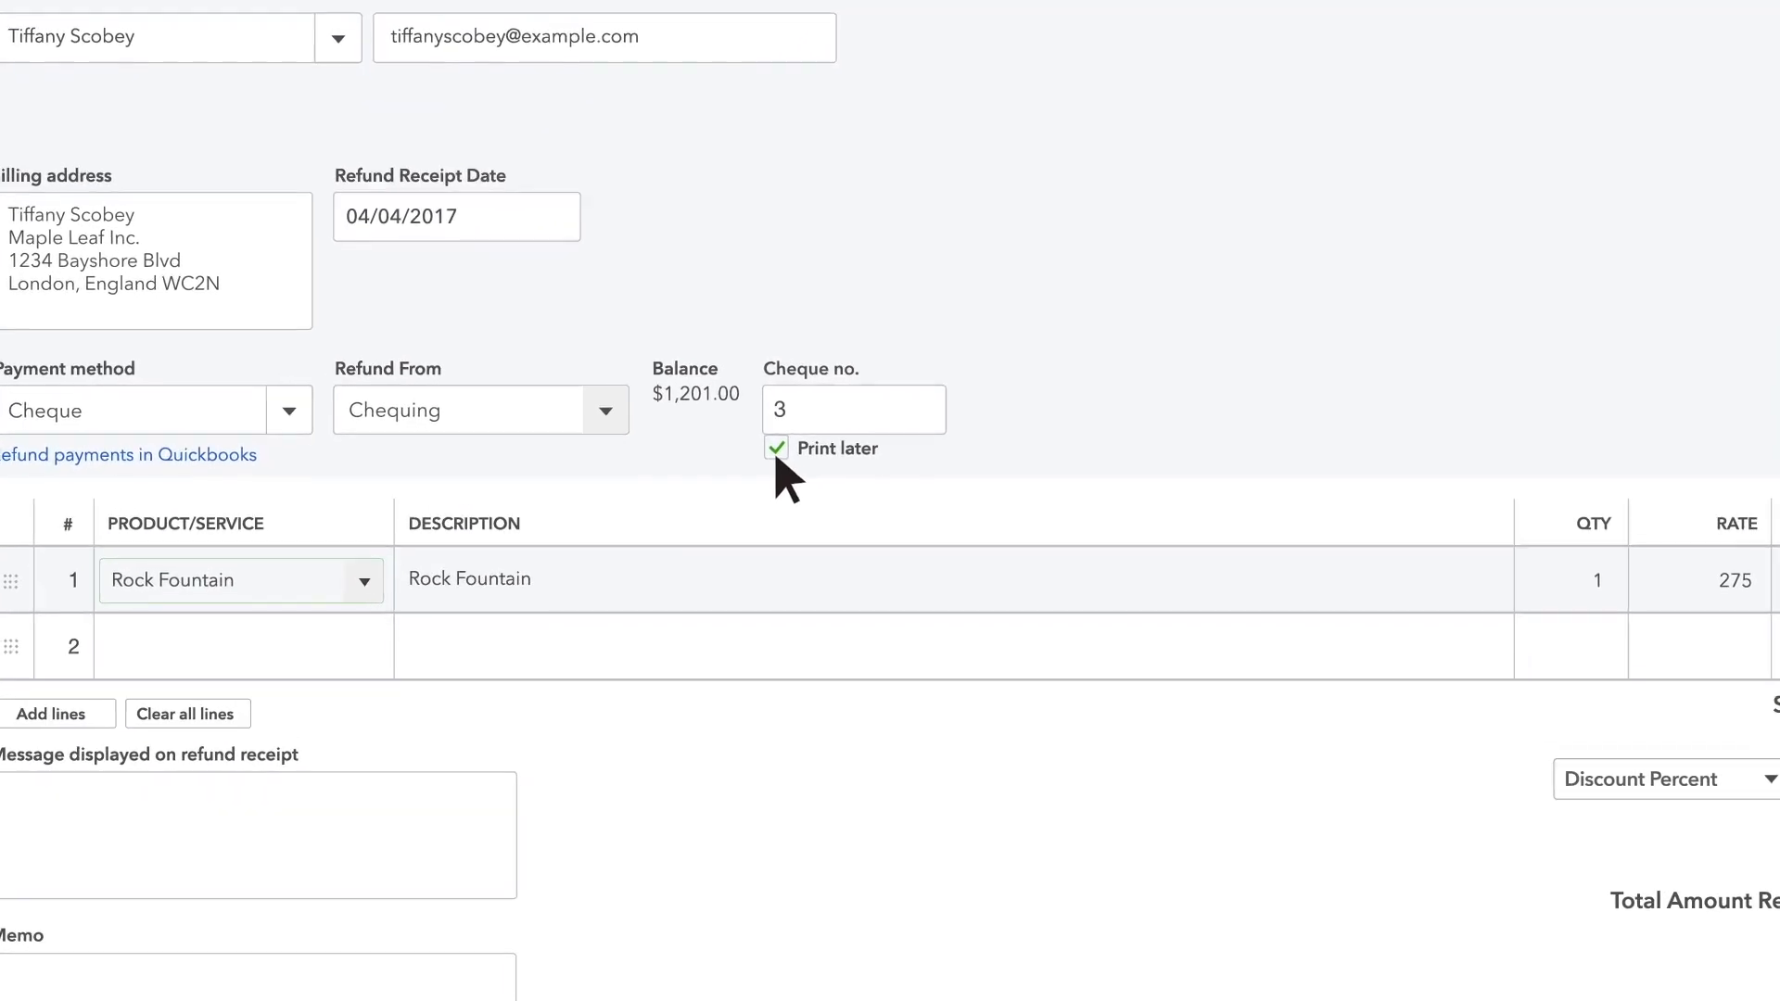
Untick Print later, enter cheque number 1039, then save and close the £275.00 refund
click(775, 447)
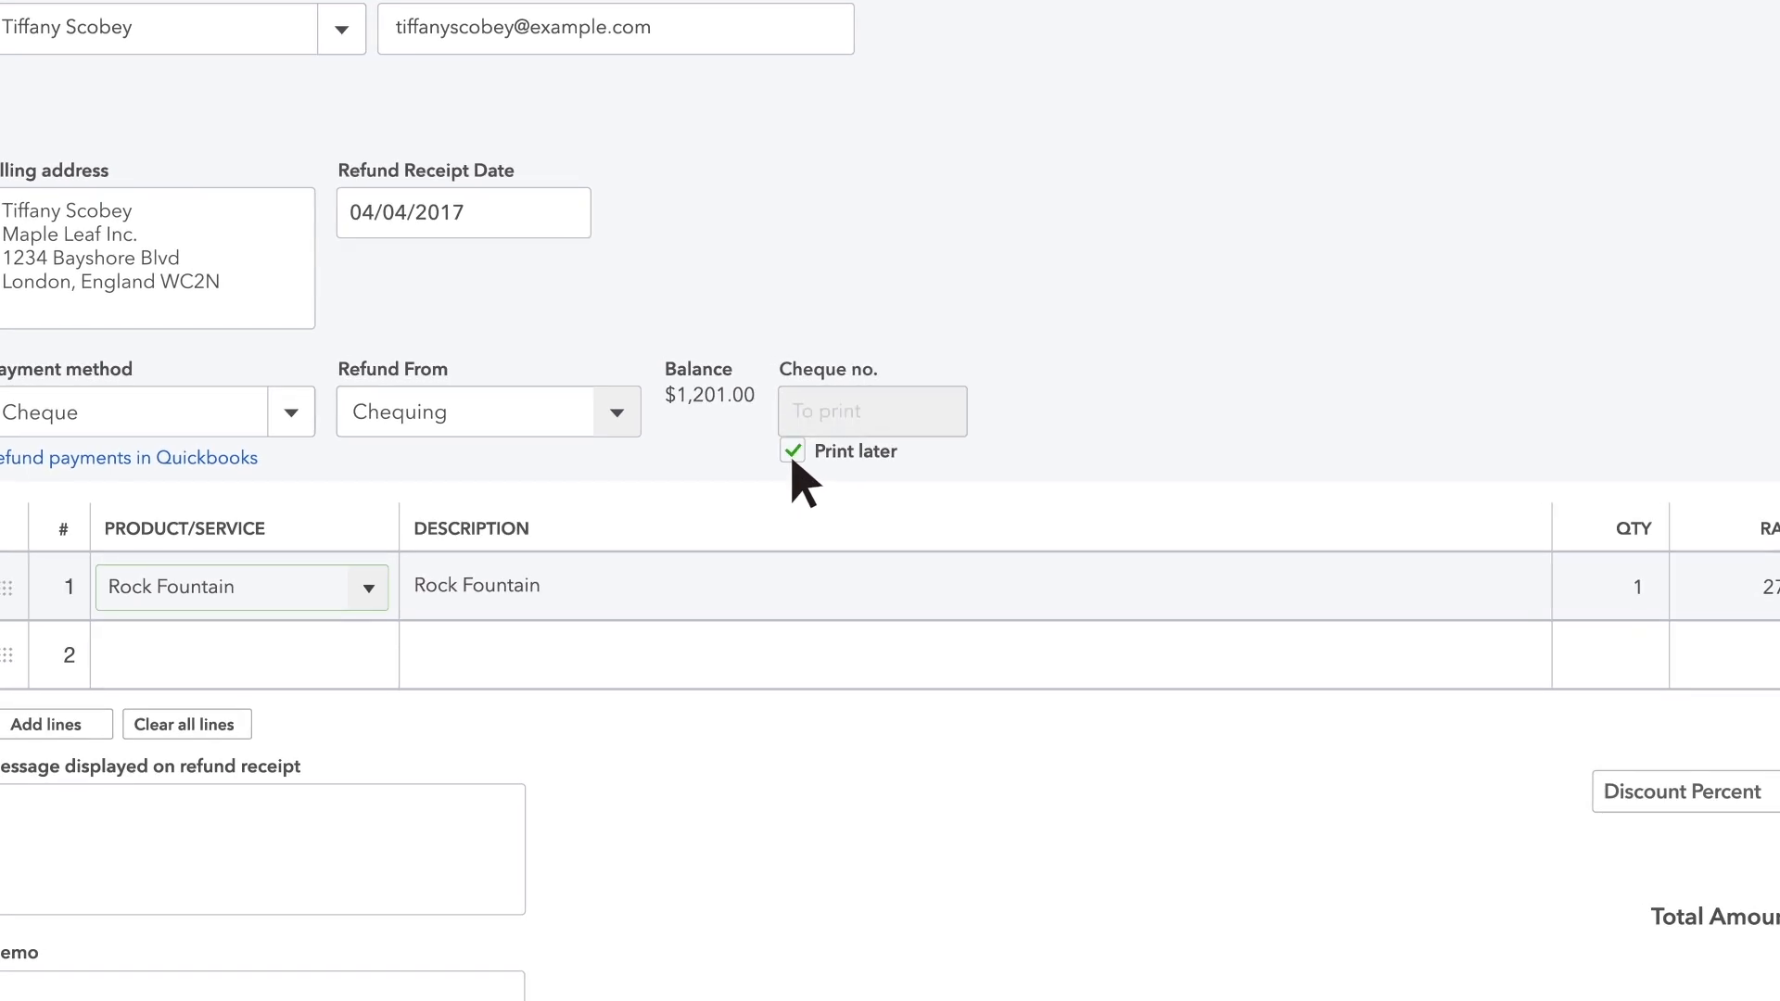
click(790, 451)
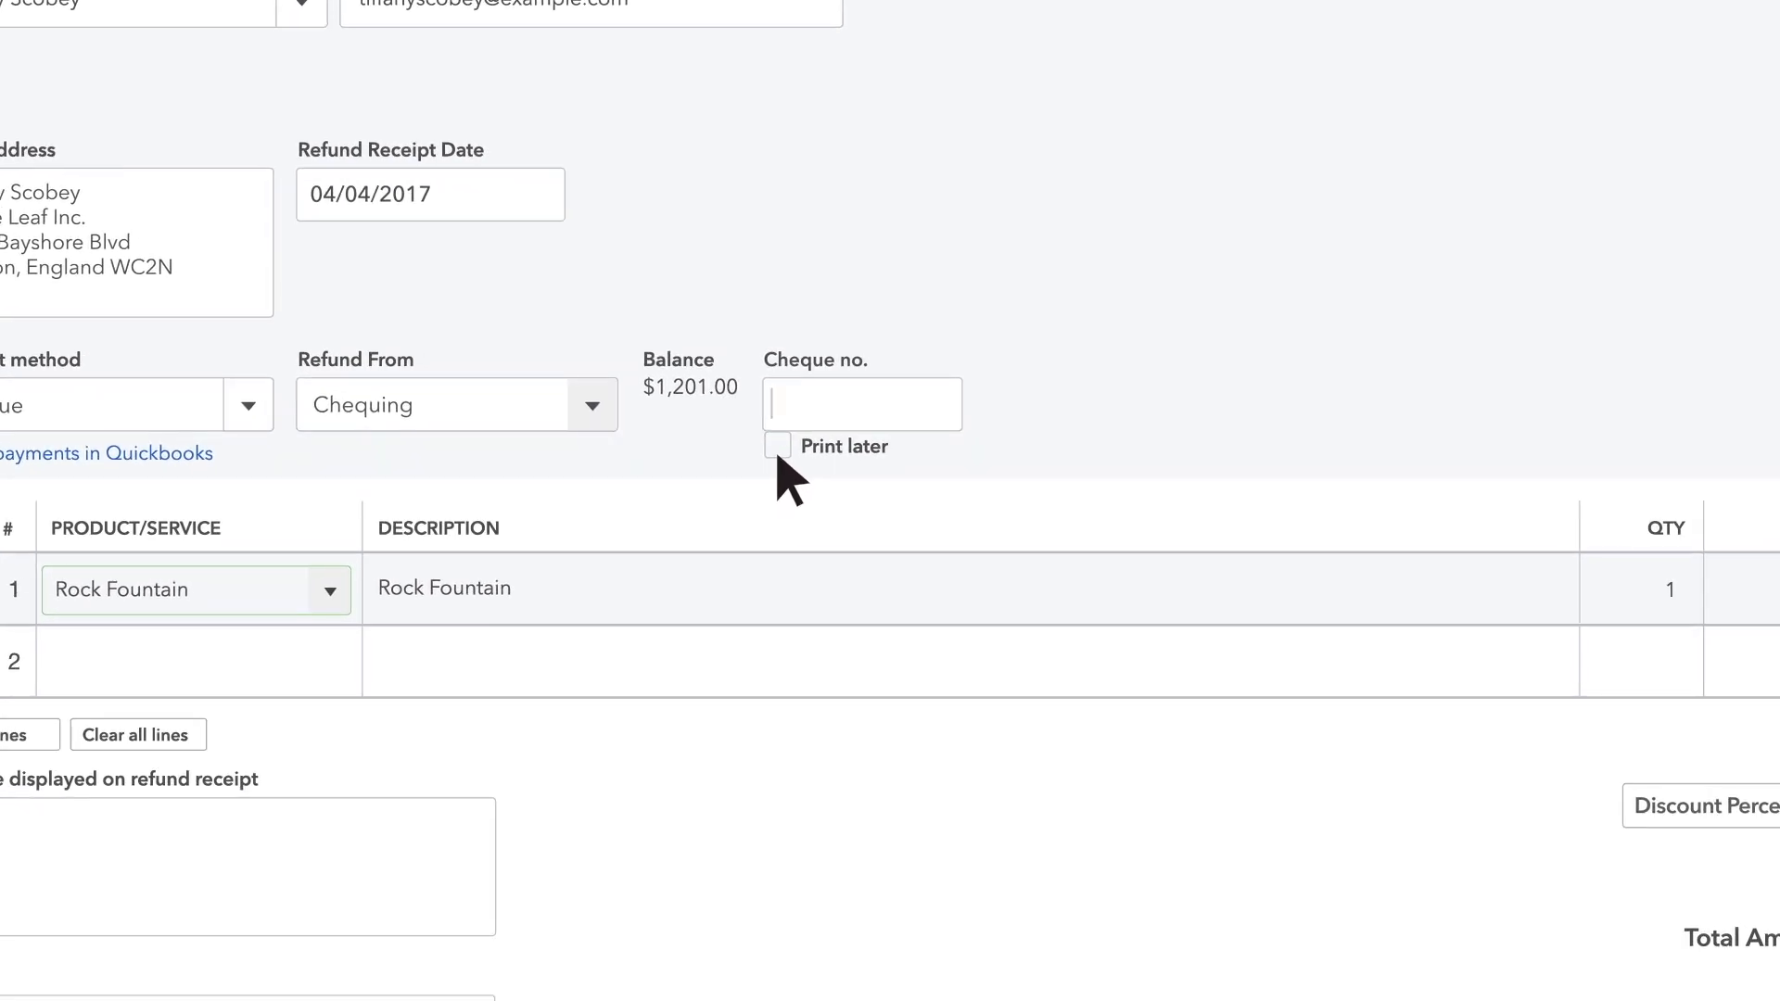
text(1039)
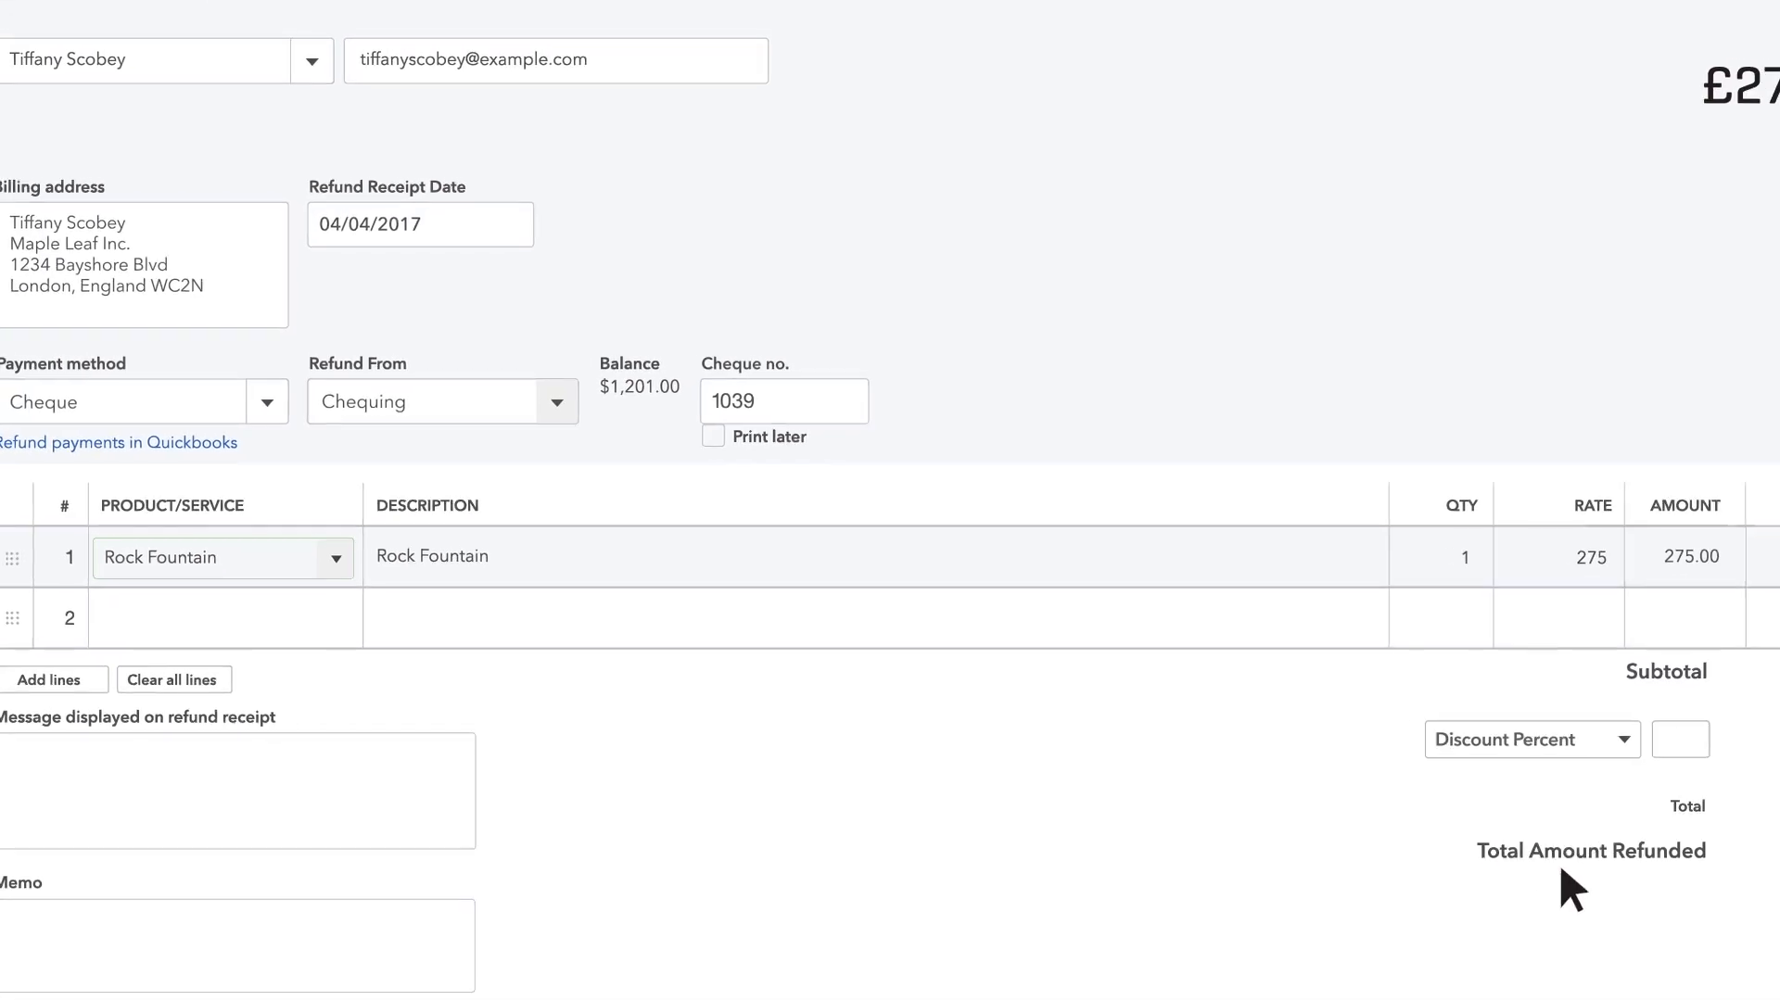
scroll(down, 3)
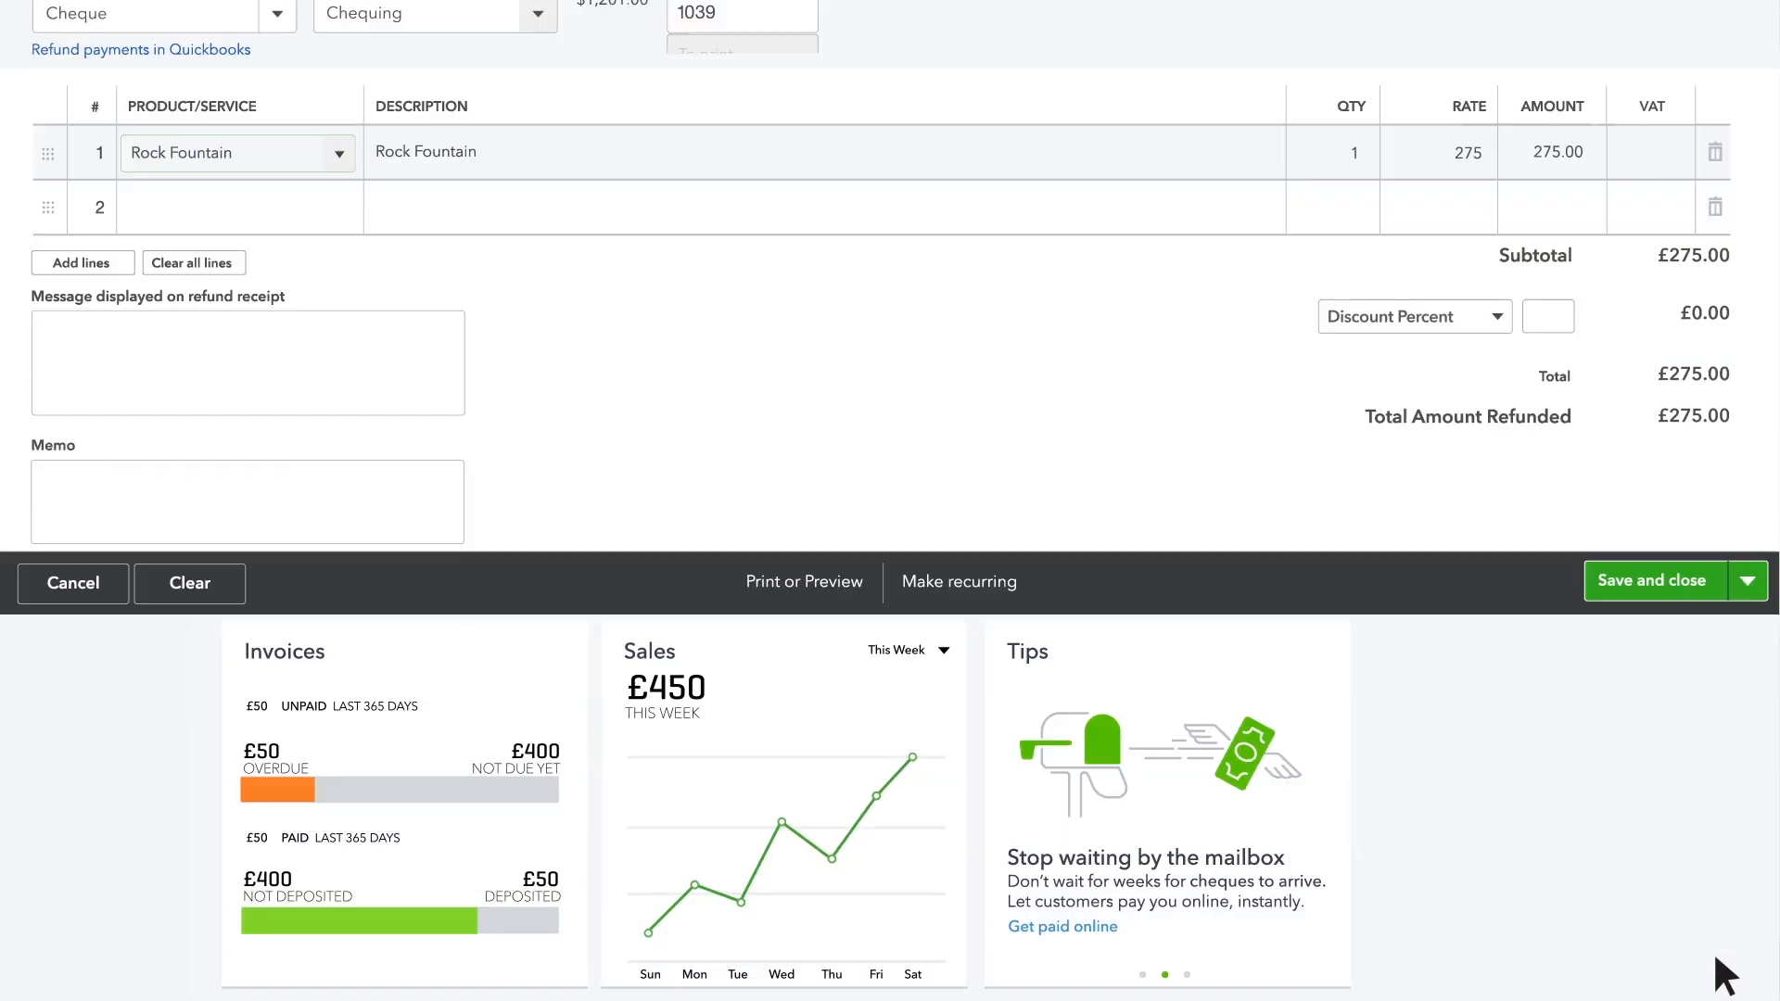
click(1652, 580)
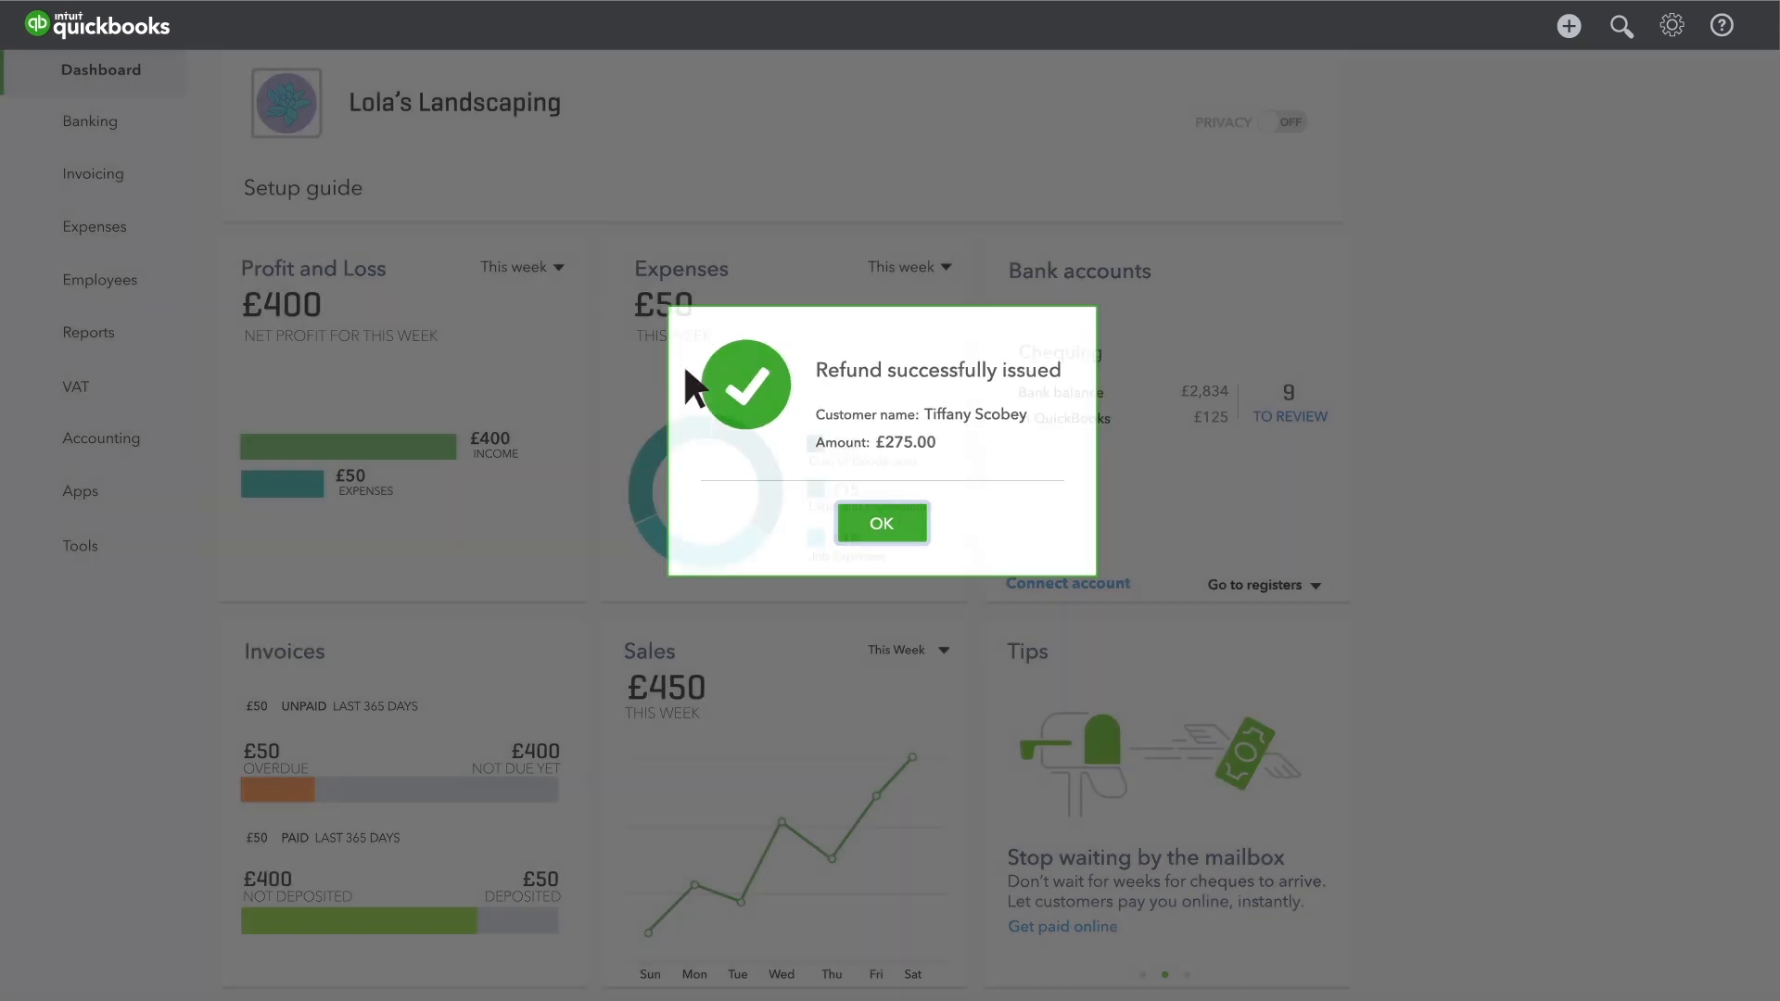
click(881, 523)
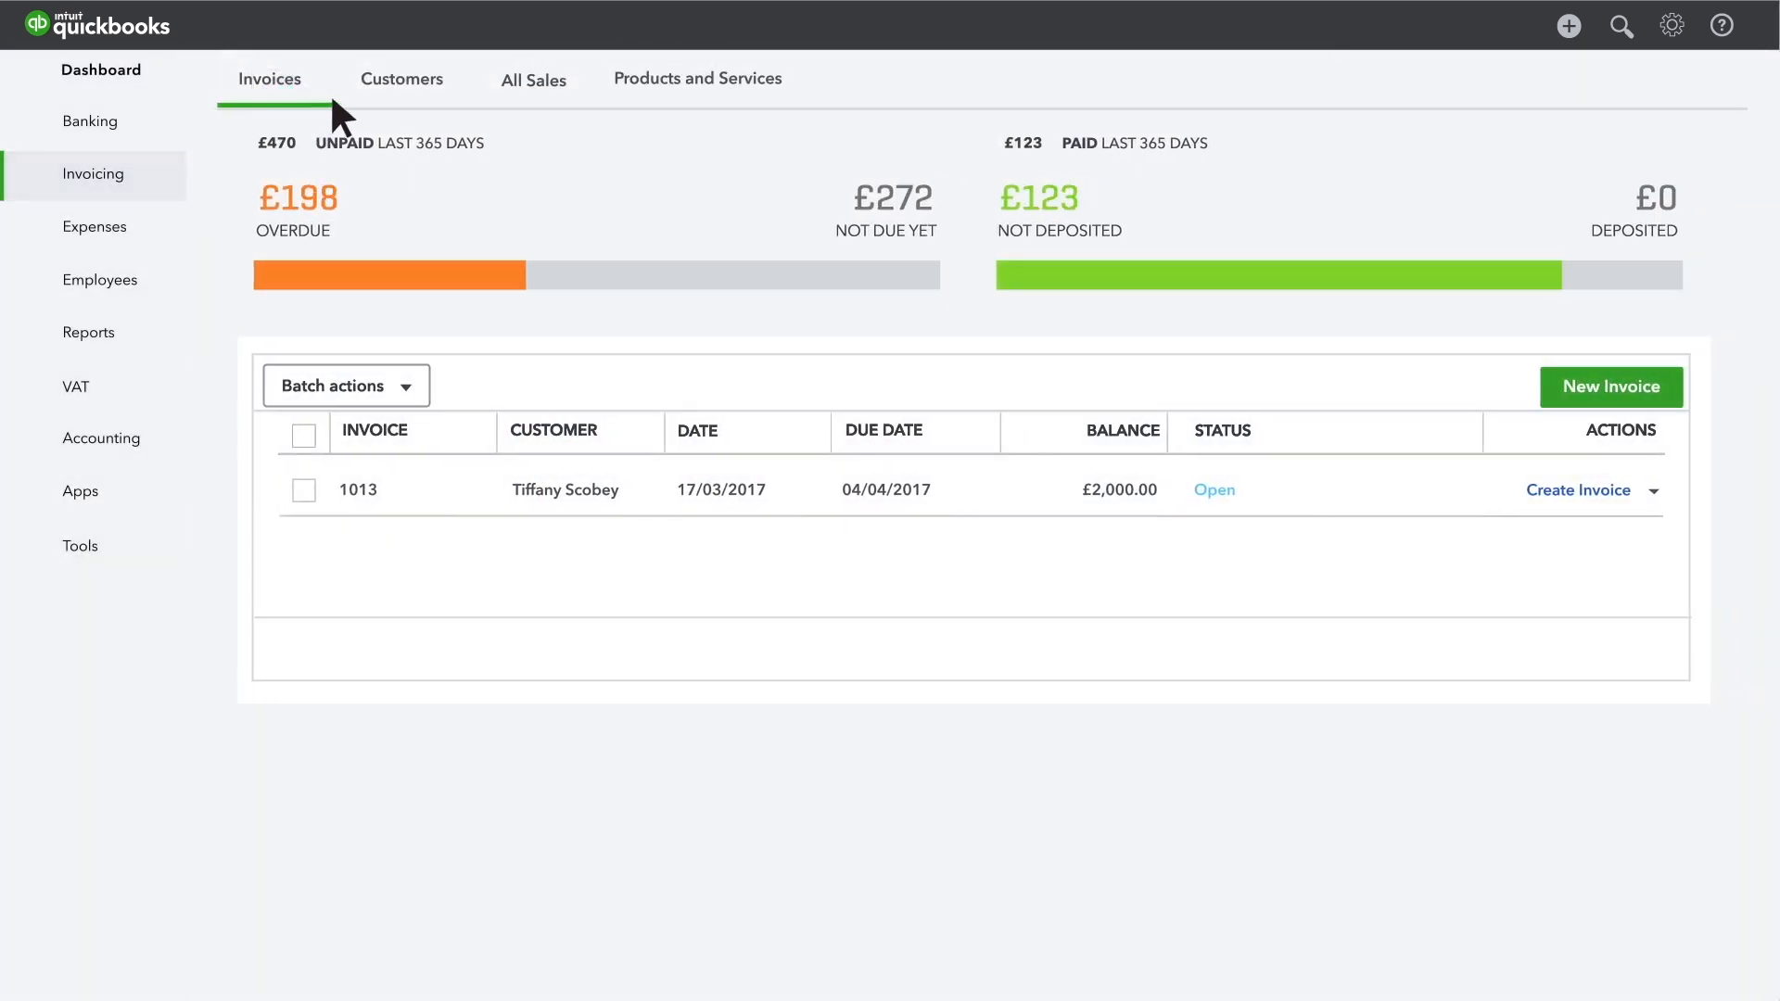
click(400, 78)
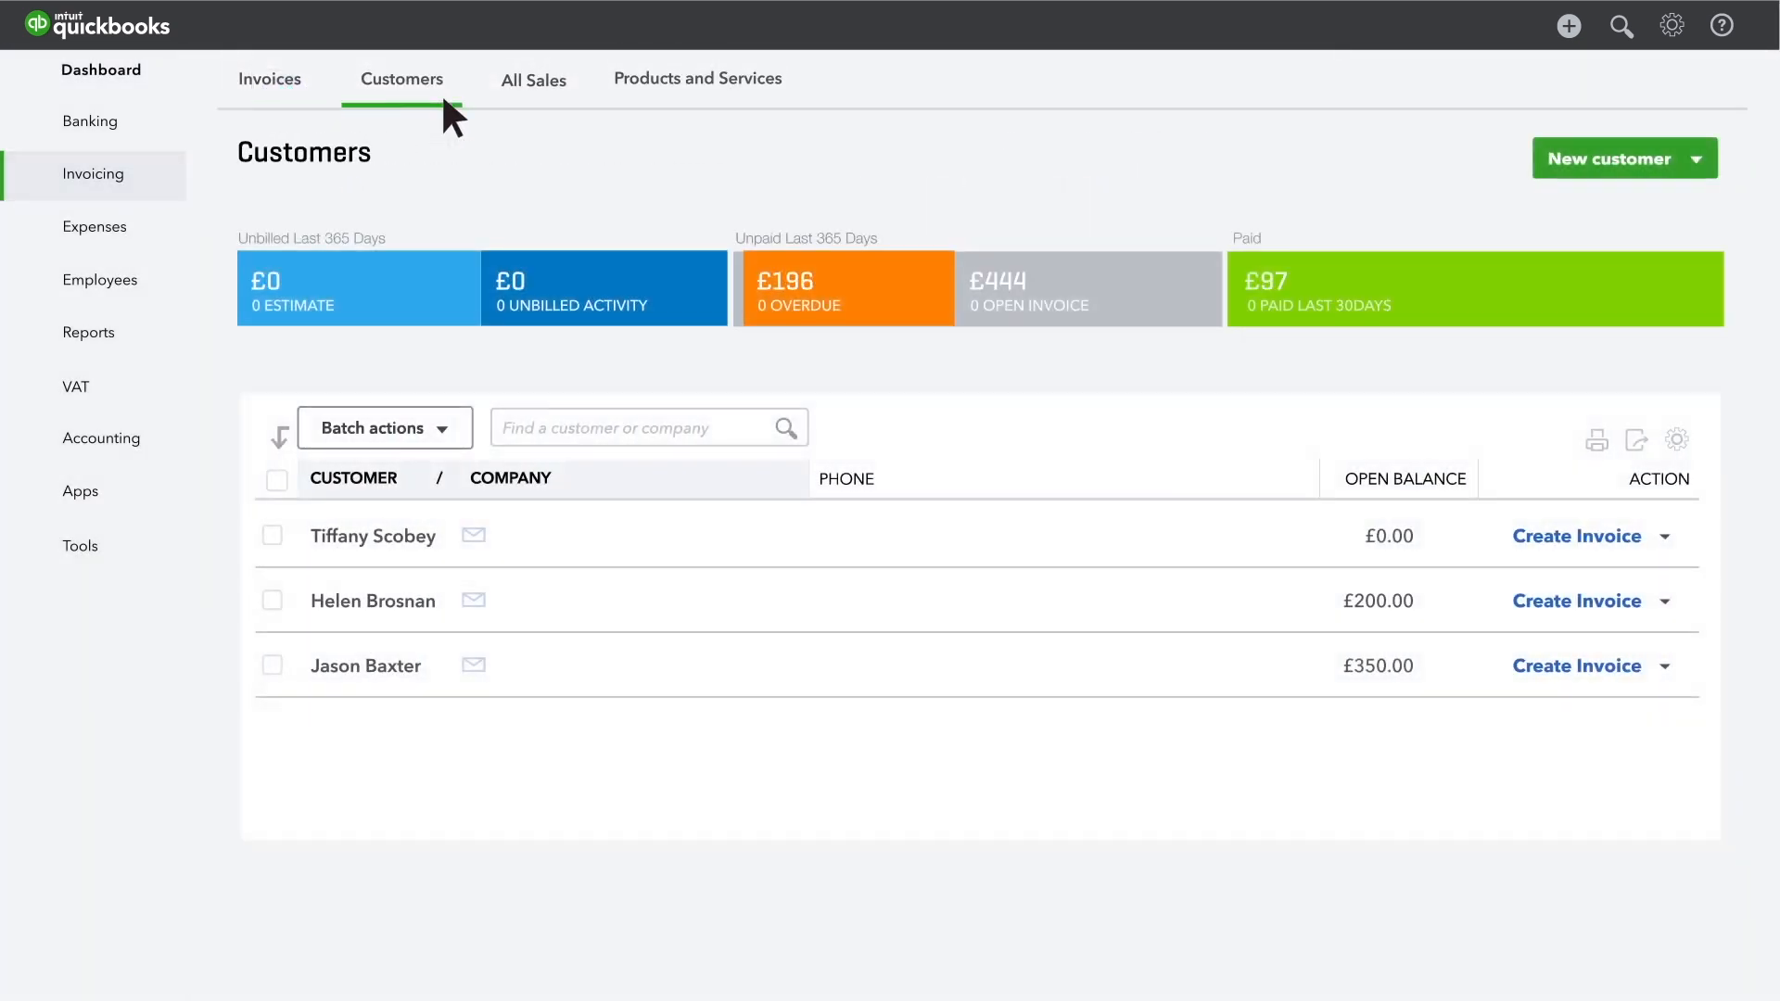
click(373, 536)
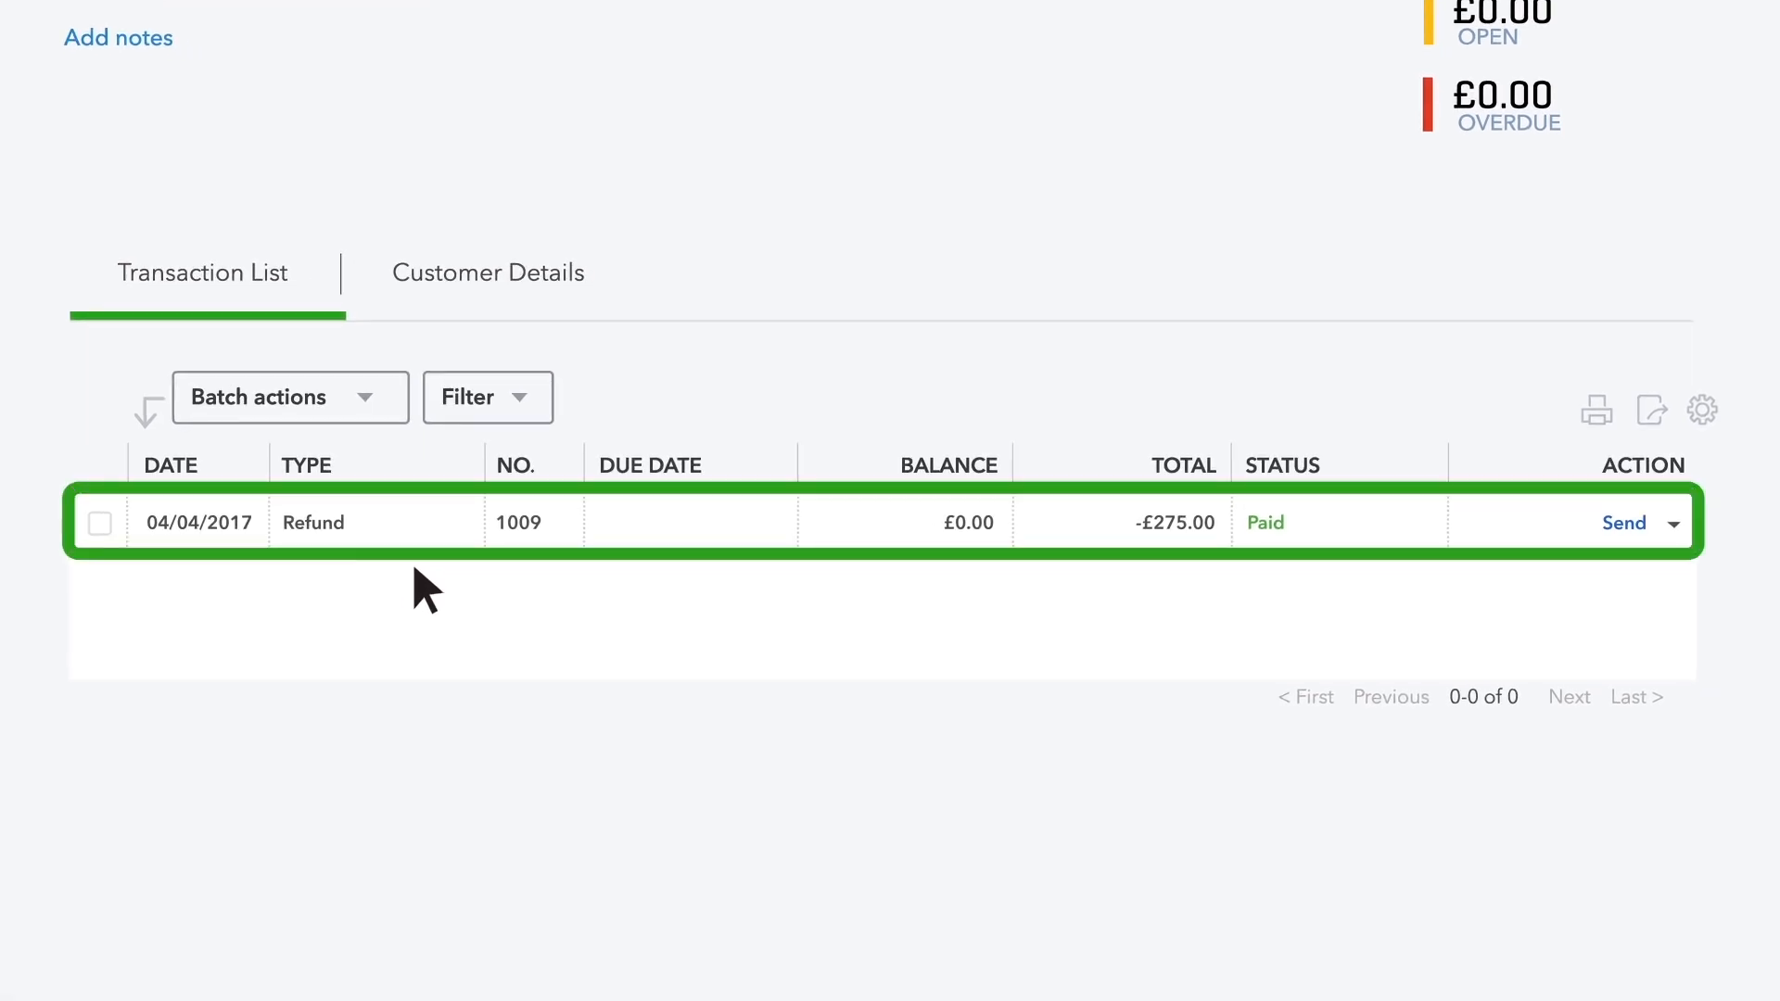
mouse_move(948, 590)
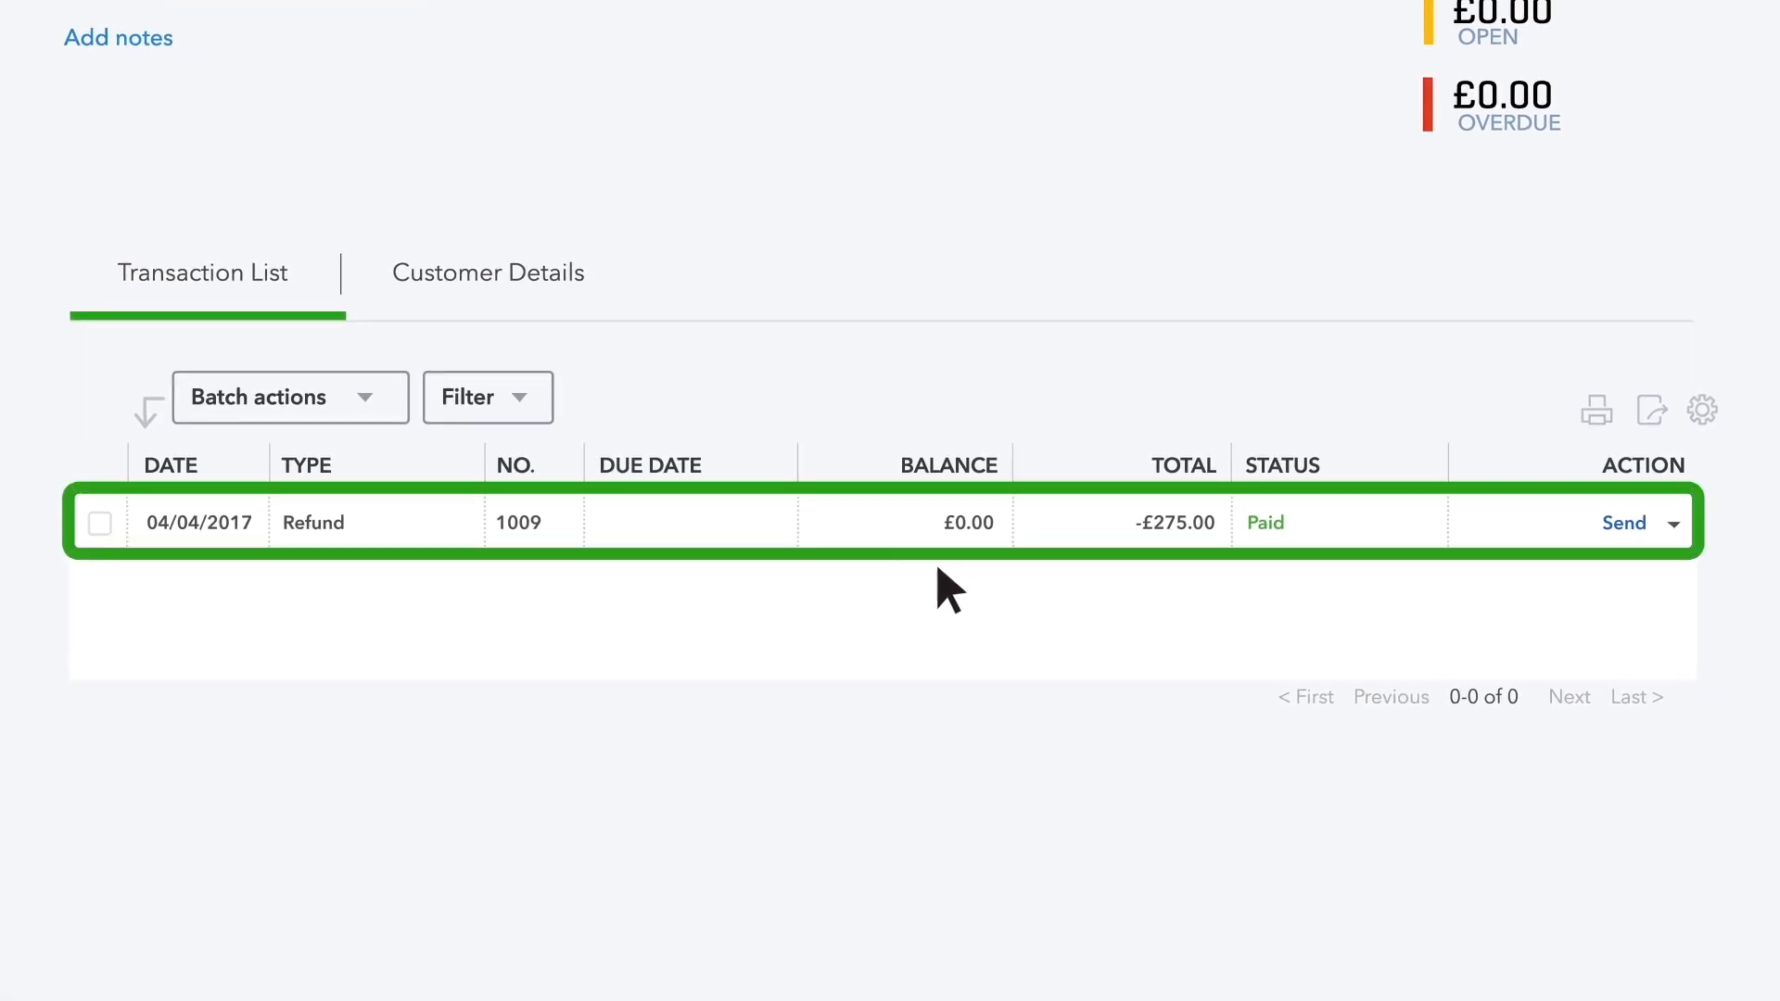